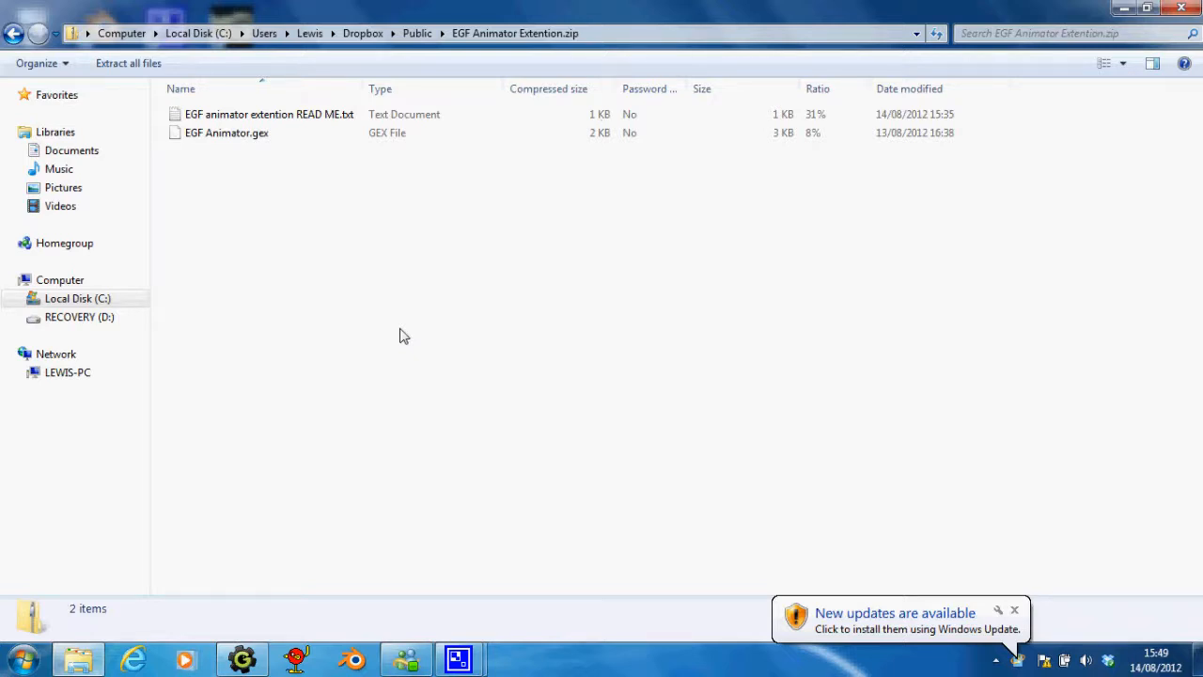
Read the extension's README file, noting the commercial-use lines, and close it
double_click(269, 114)
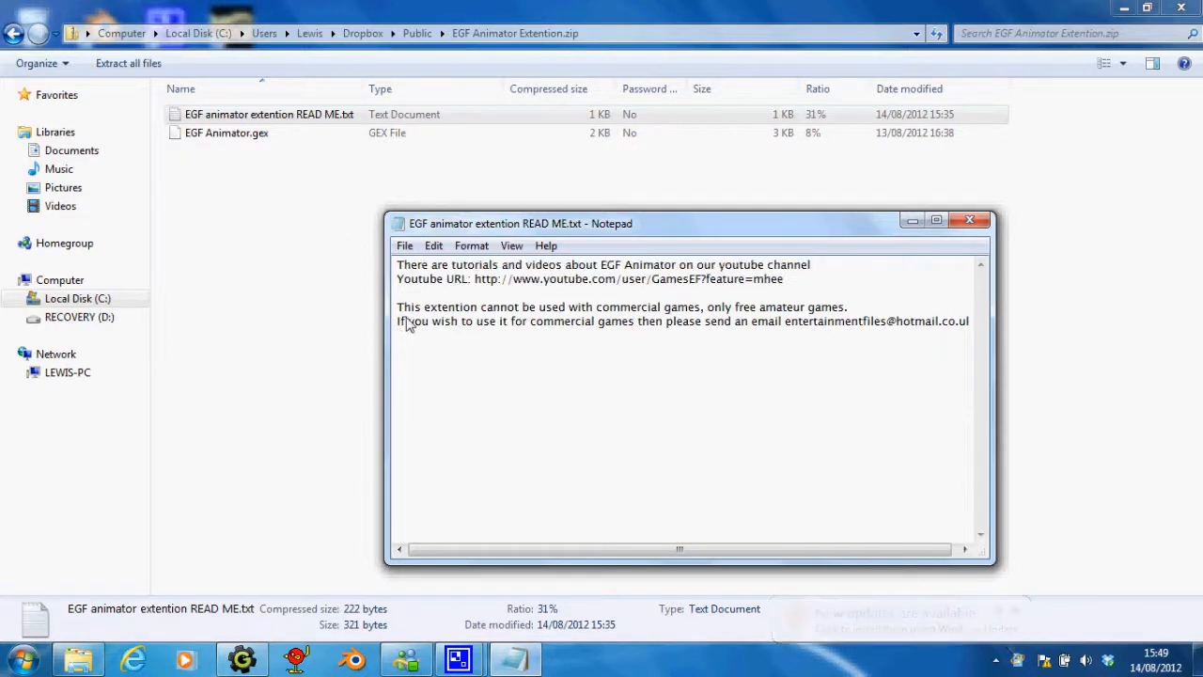
left_click_drag(397, 306, 968, 320)
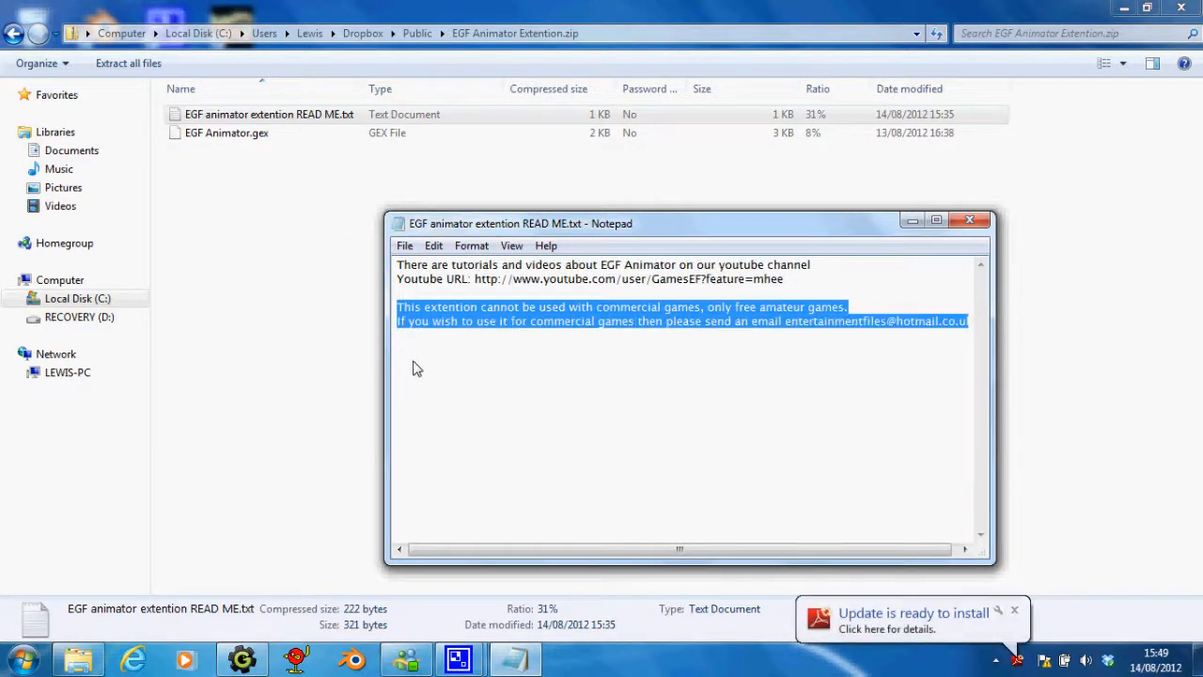
left_click(429, 372)
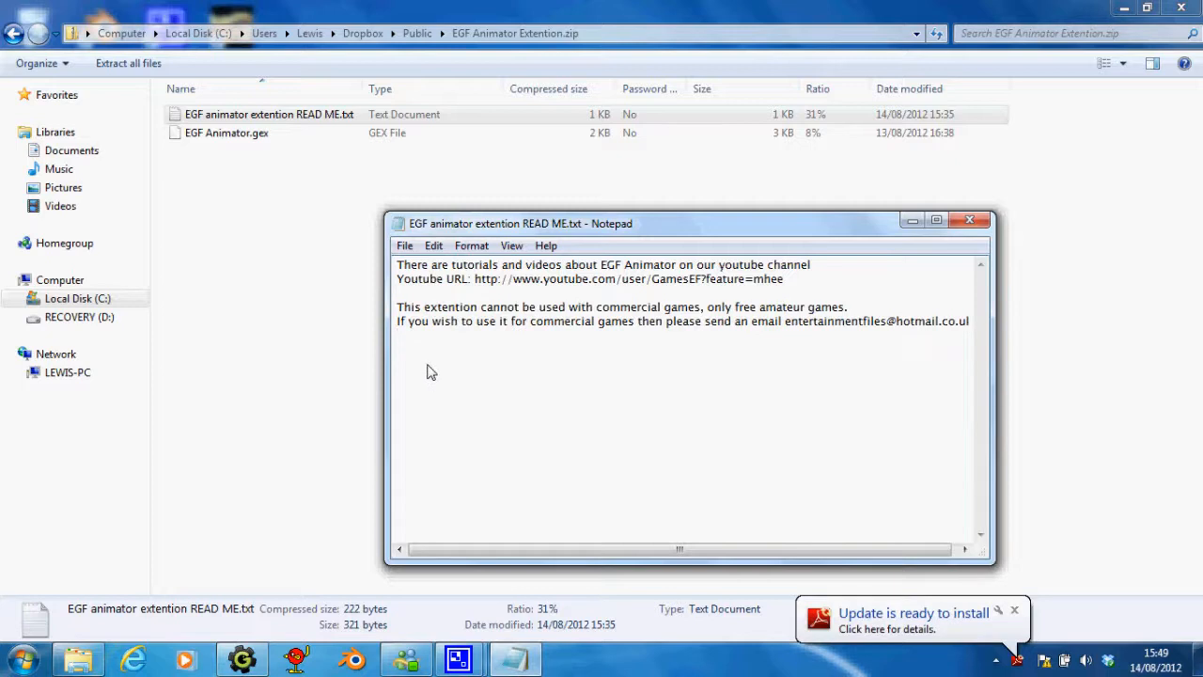
mouse_move(425, 357)
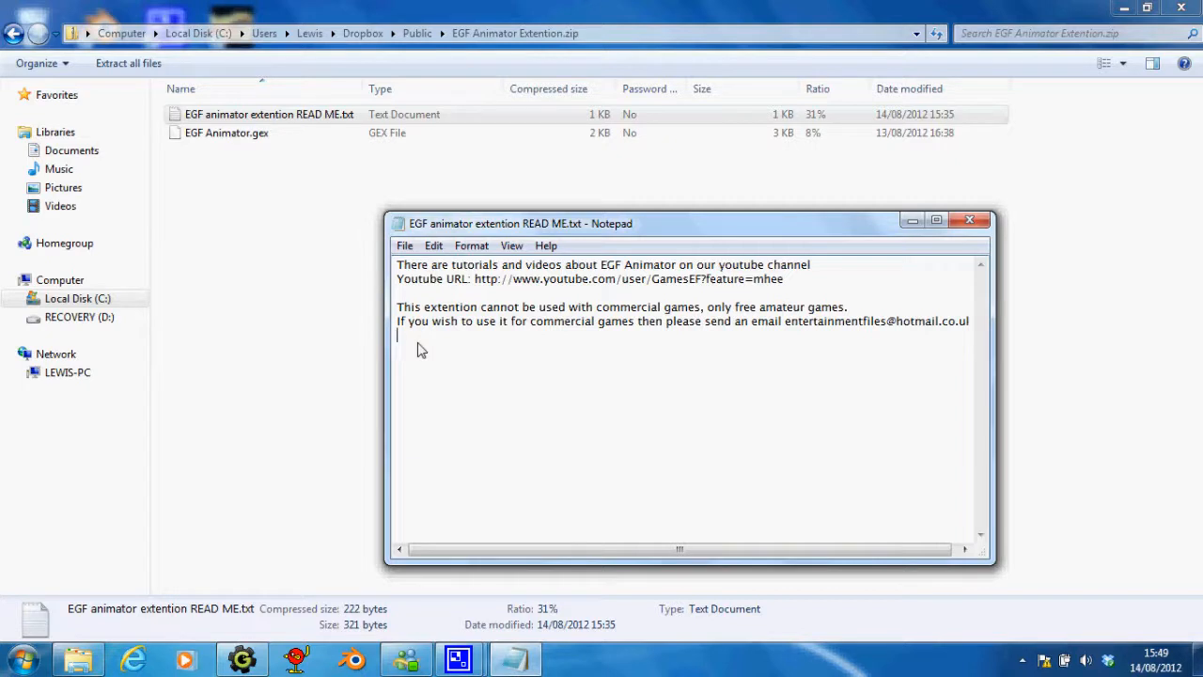
left_click(707, 307)
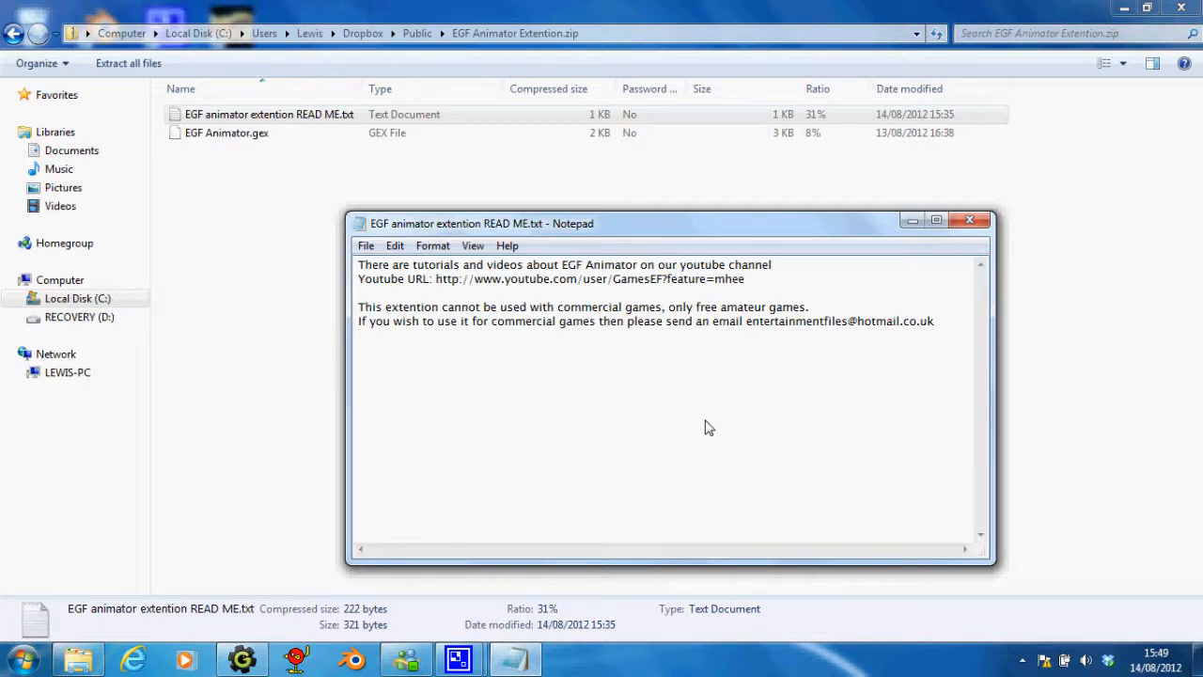
mouse_move(760, 331)
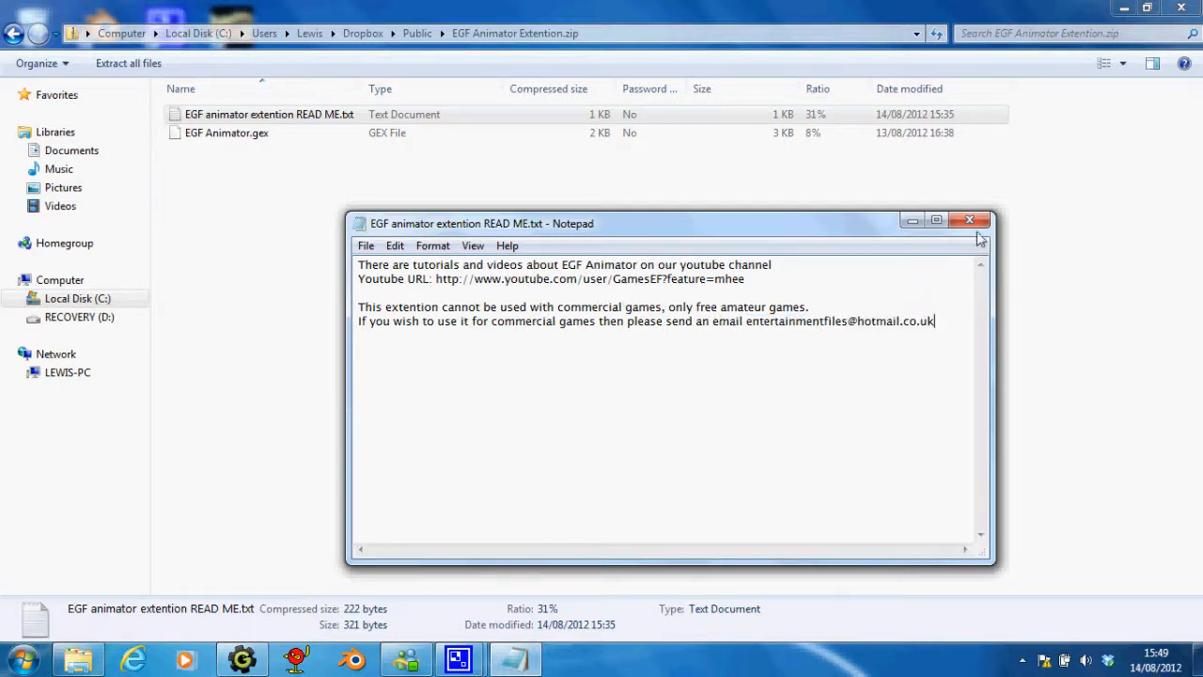
left_click(970, 220)
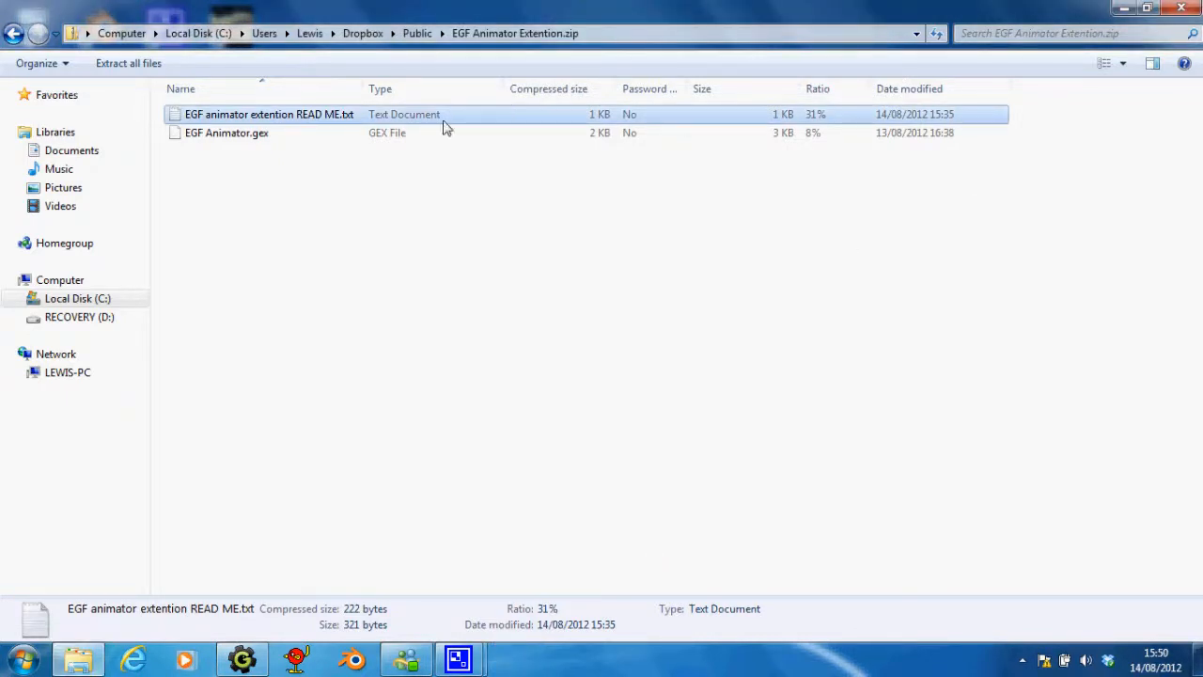
mouse_move(260, 205)
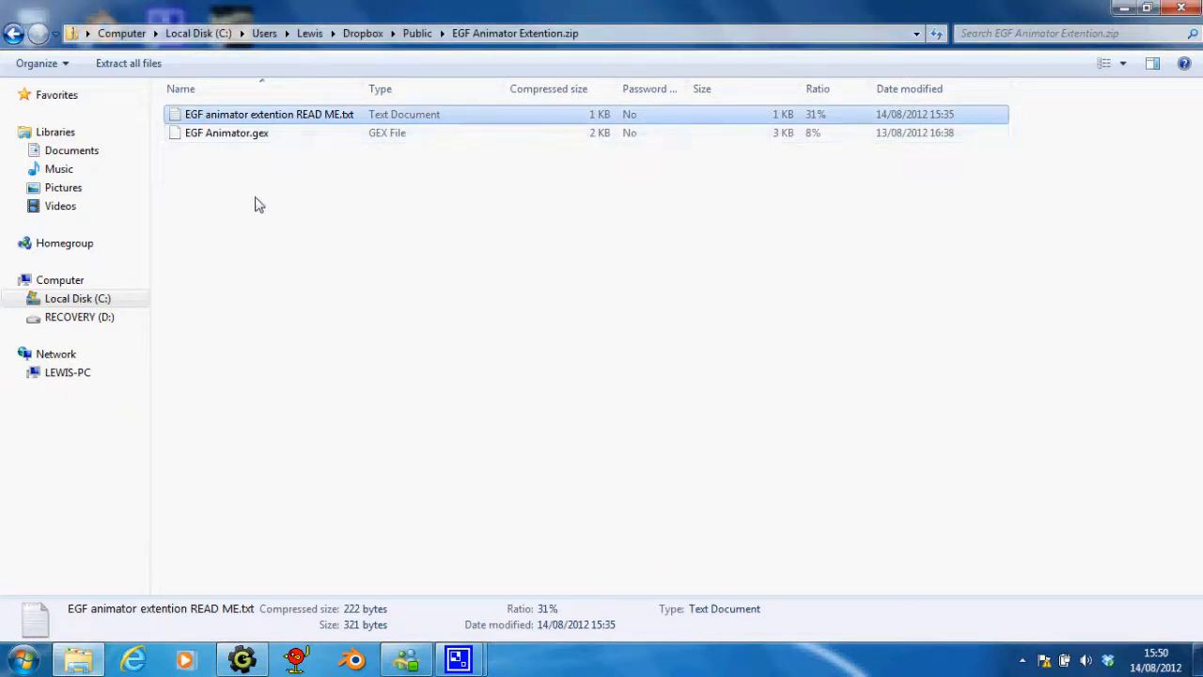
Select EGF Animator.gex and switch over to the open Game Maker project
left_click(226, 131)
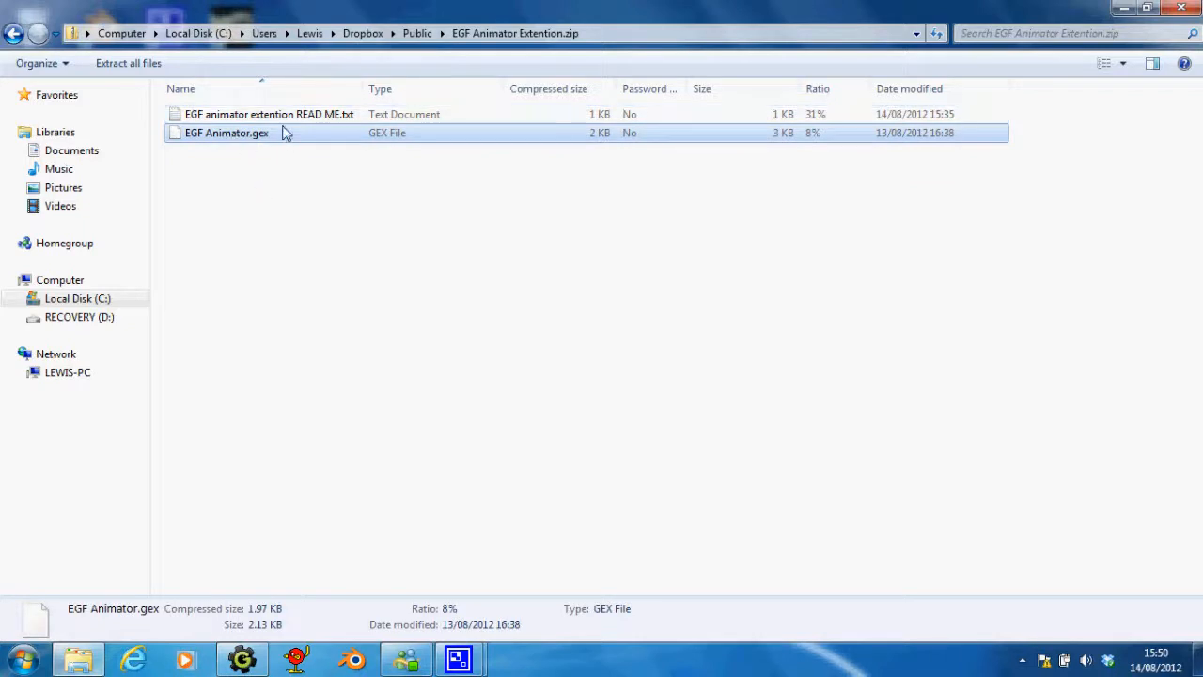
mouse_move(264, 147)
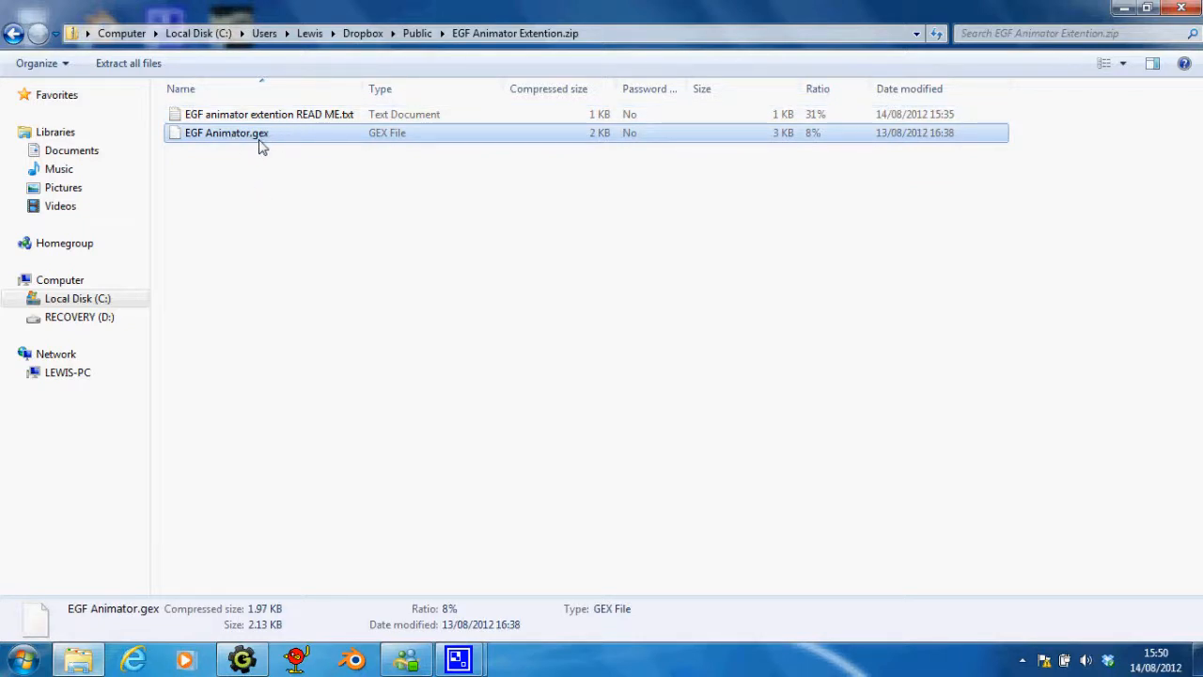
right_click(226, 131)
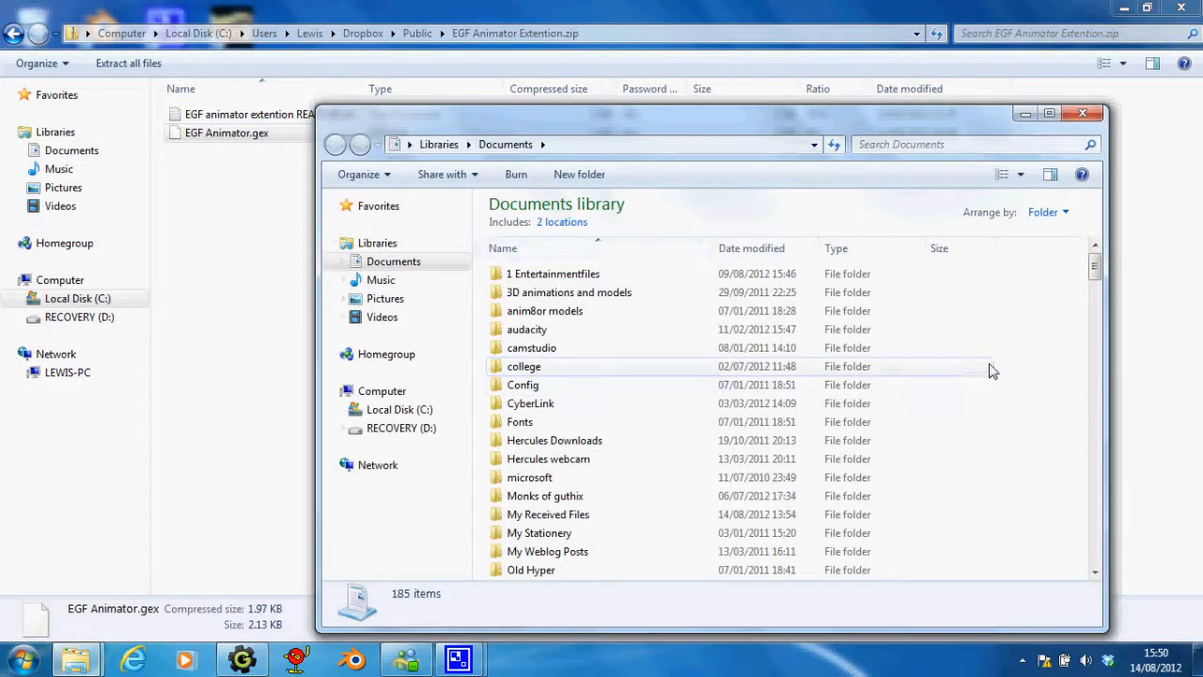
mouse_move(1082, 199)
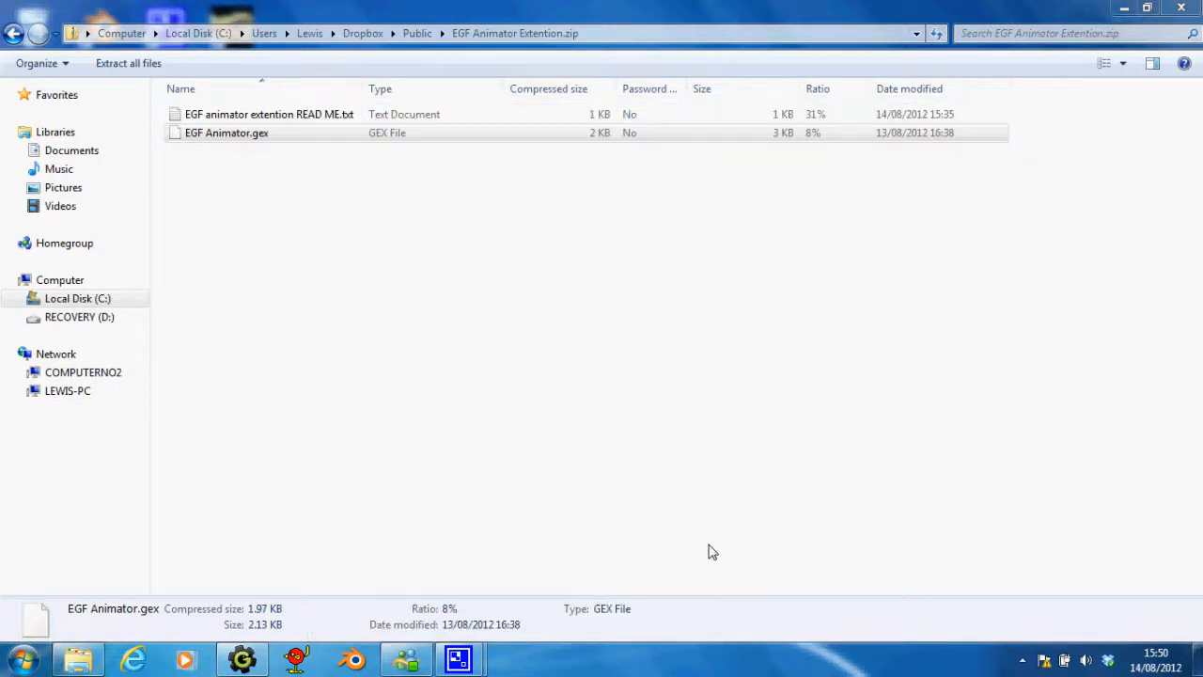
mouse_move(643, 470)
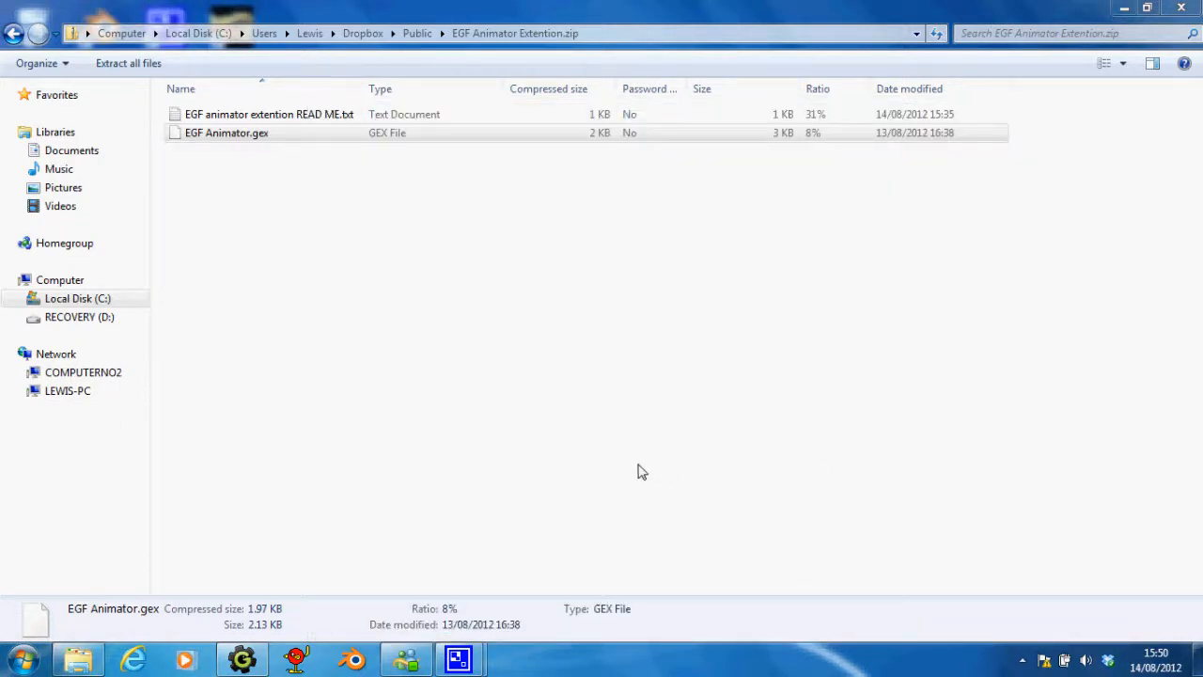
mouse_move(460, 448)
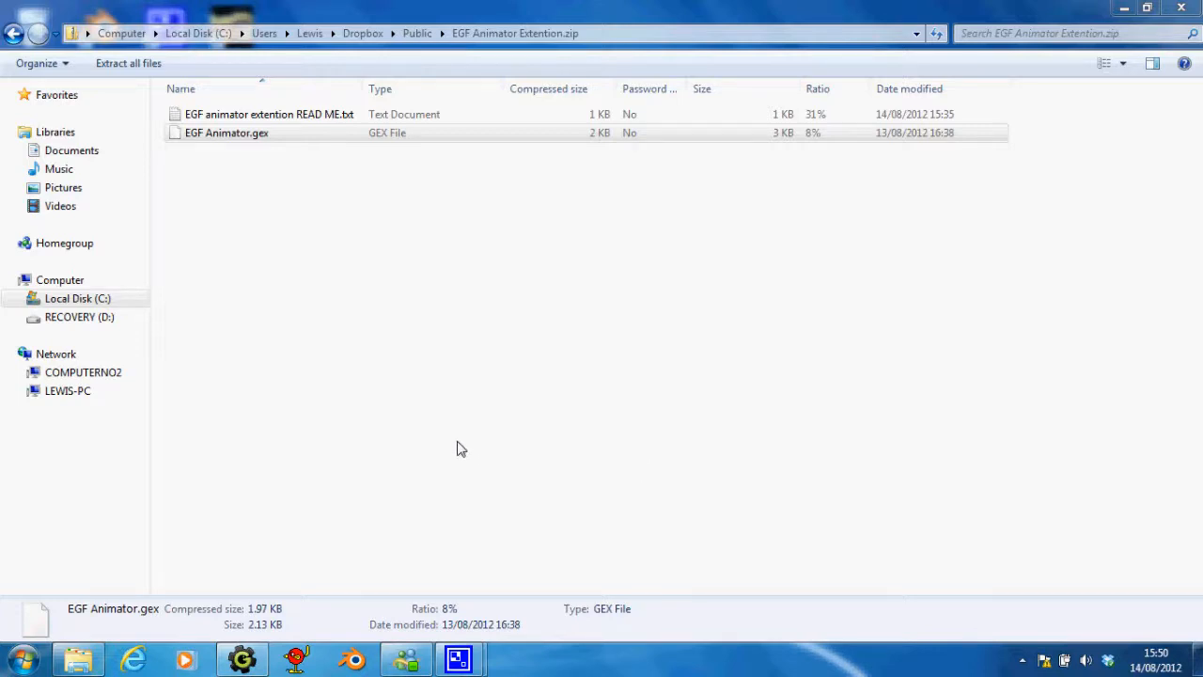
mouse_move(437, 316)
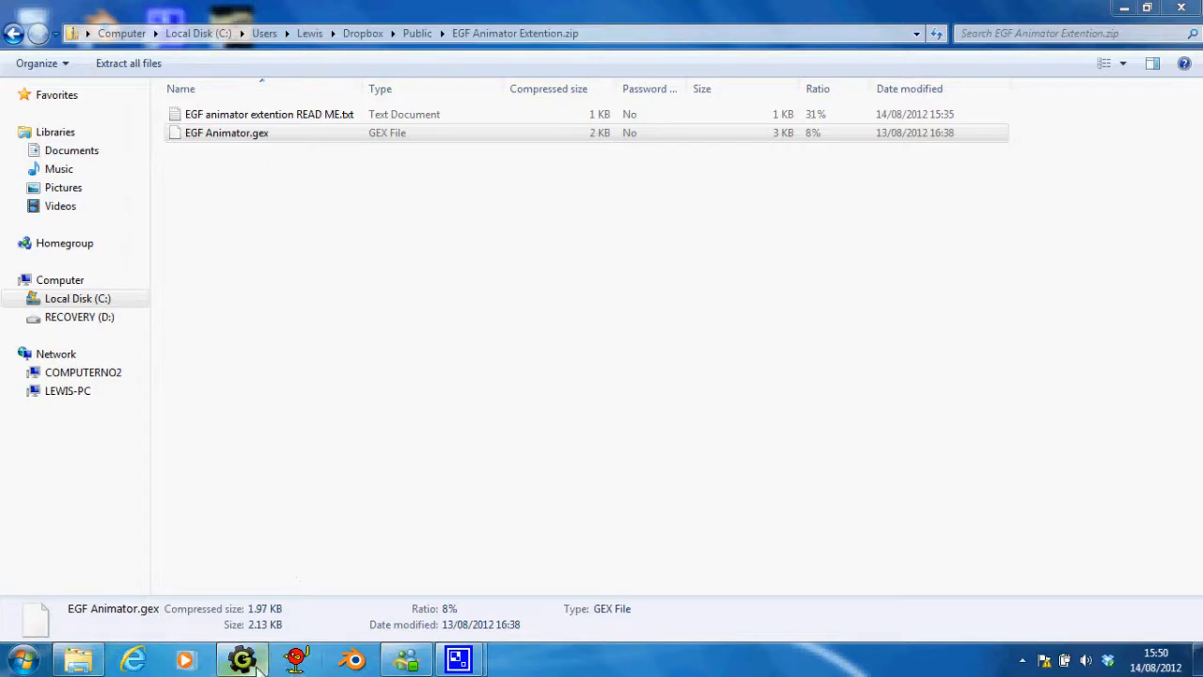
mouse_move(240, 659)
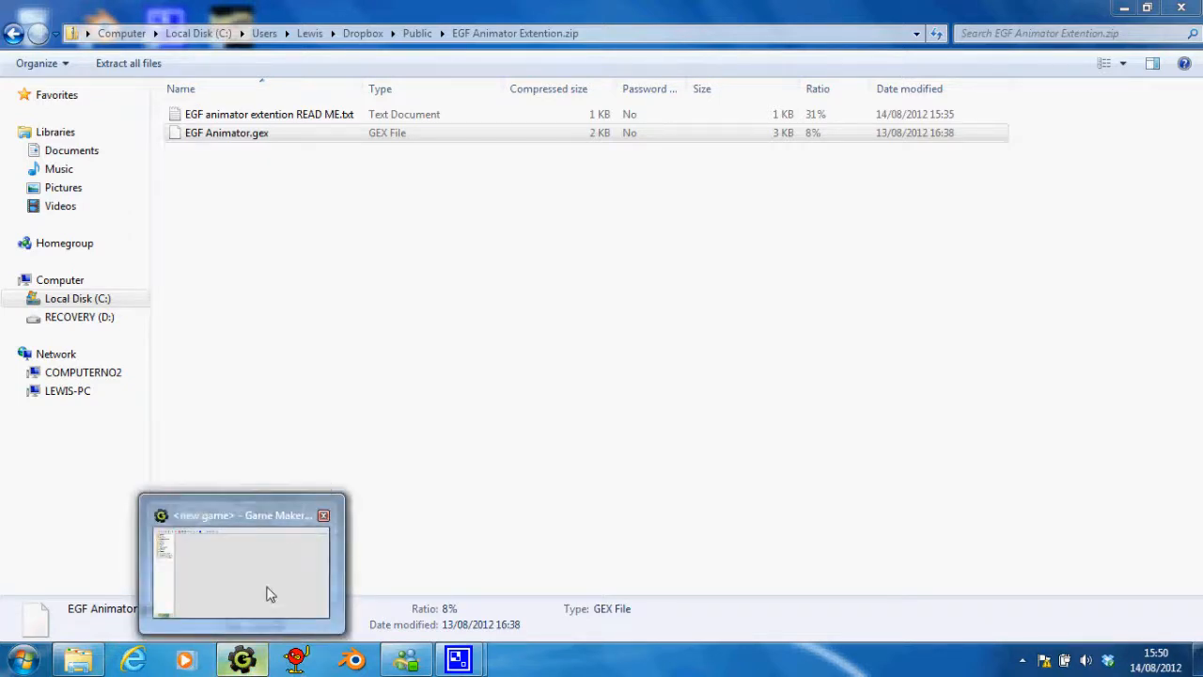
left_click(240, 564)
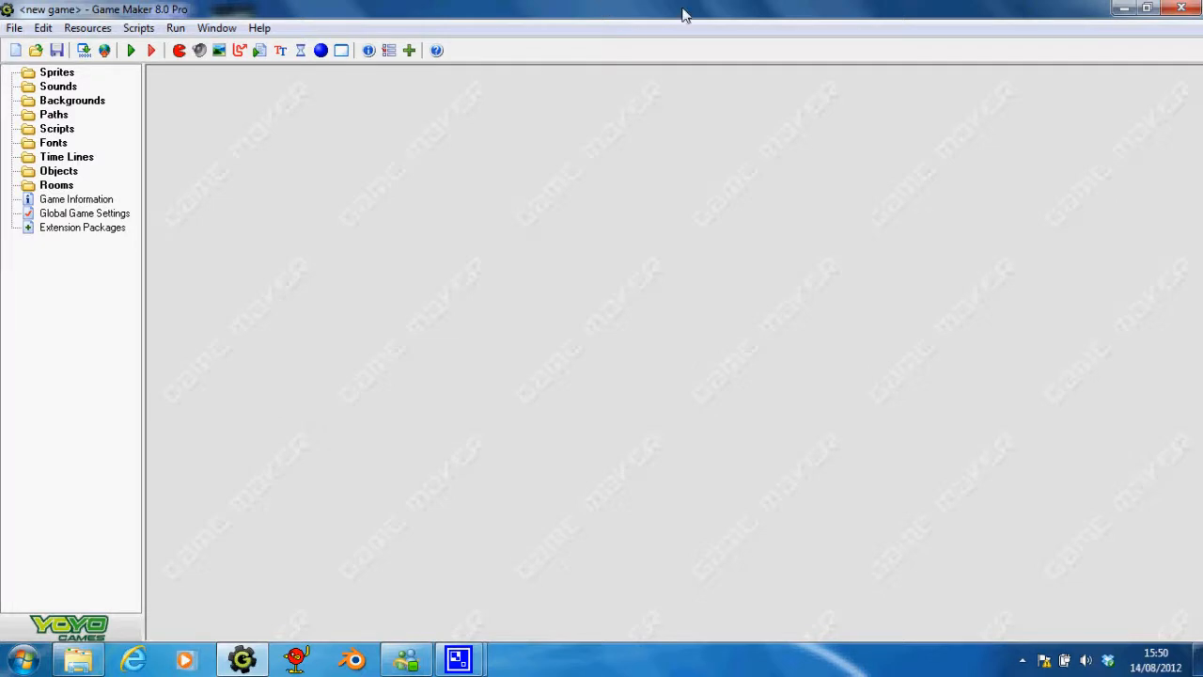
mouse_move(402, 79)
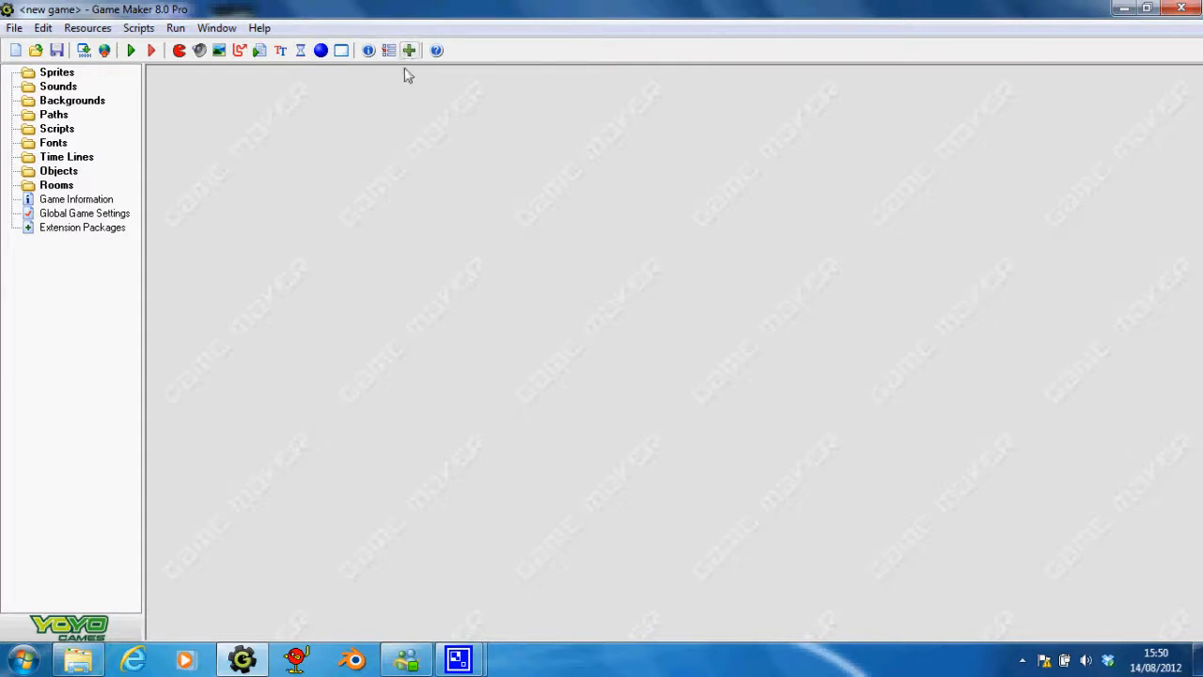
mouse_move(410, 50)
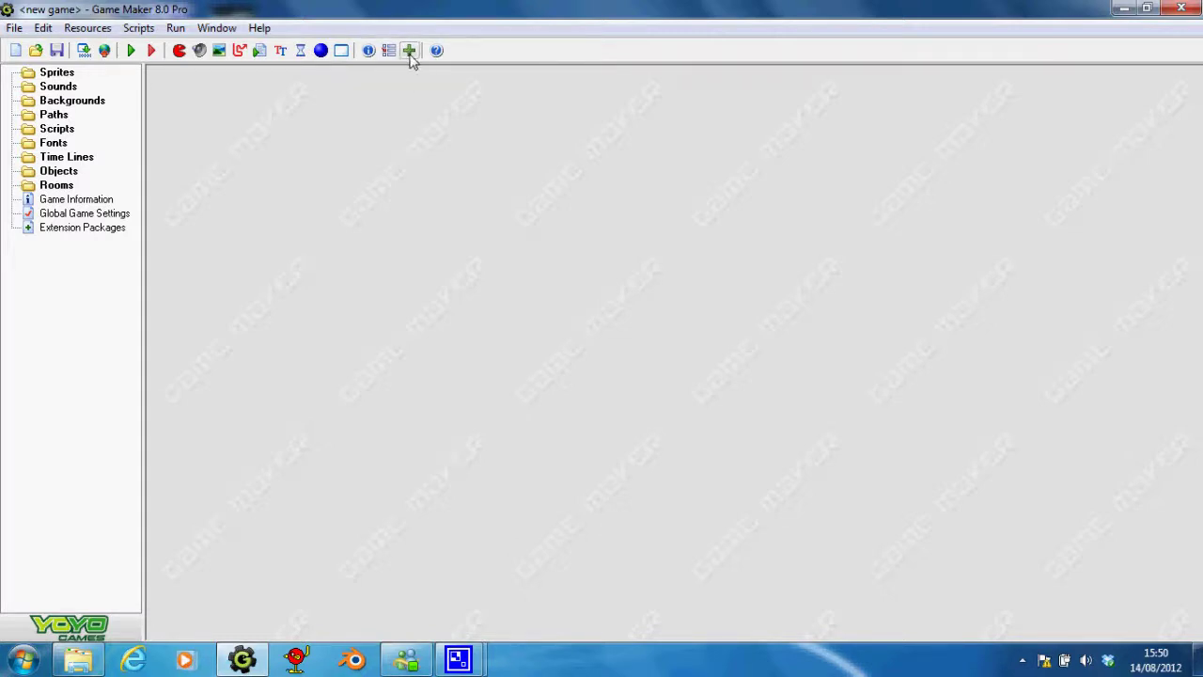
Open the Extension Packages dialog from the resource tree
left_click(86, 29)
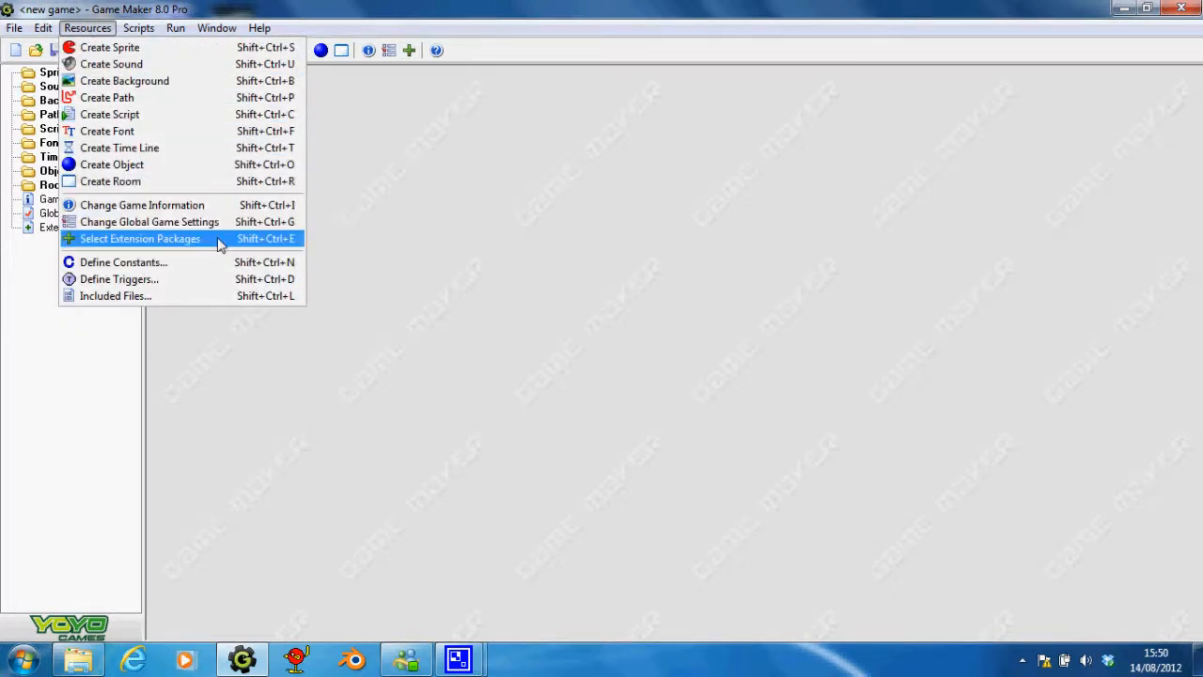
mouse_move(120, 357)
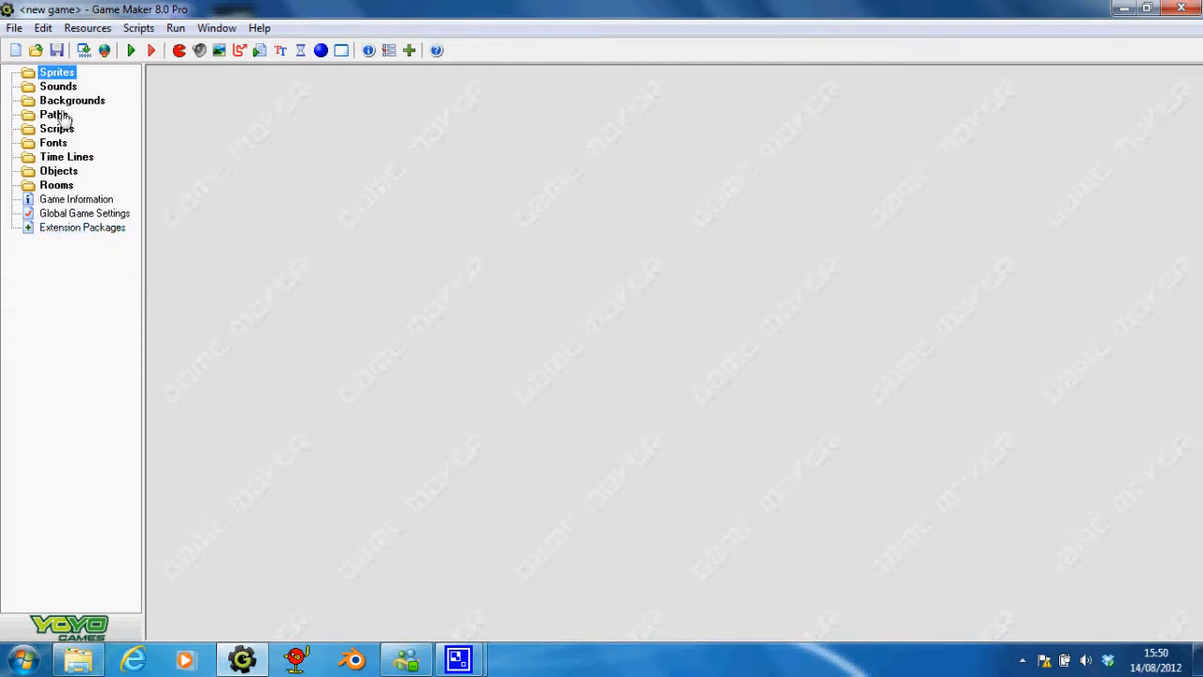
double_click(83, 226)
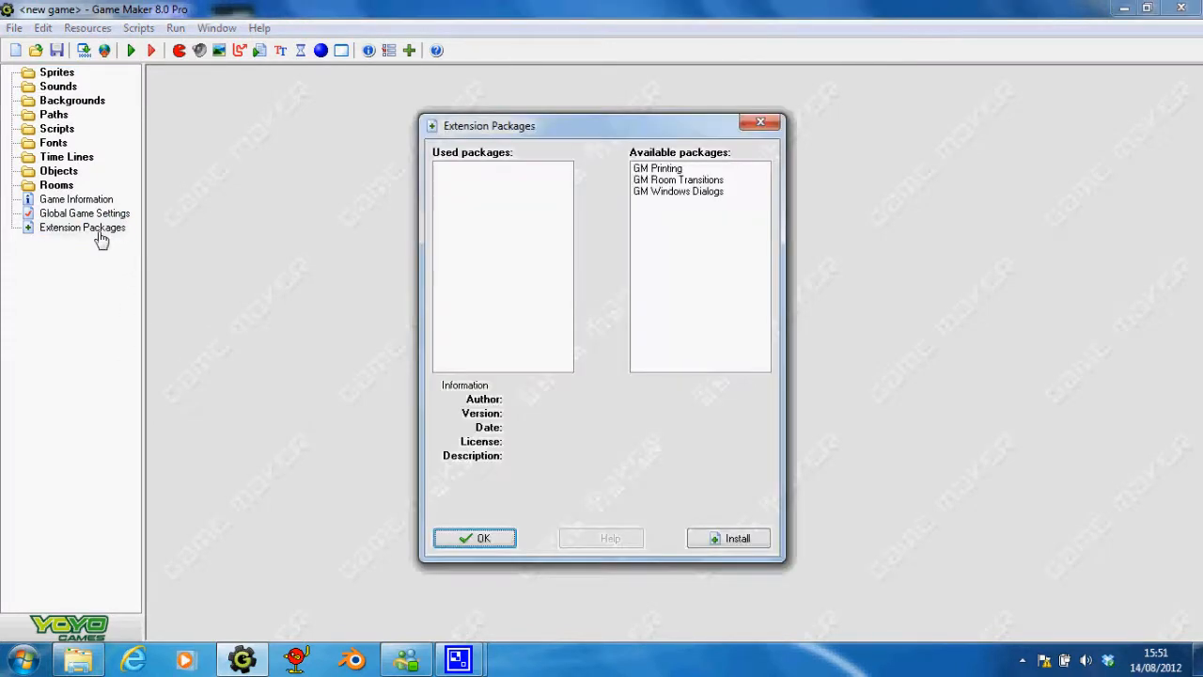
mouse_move(672, 205)
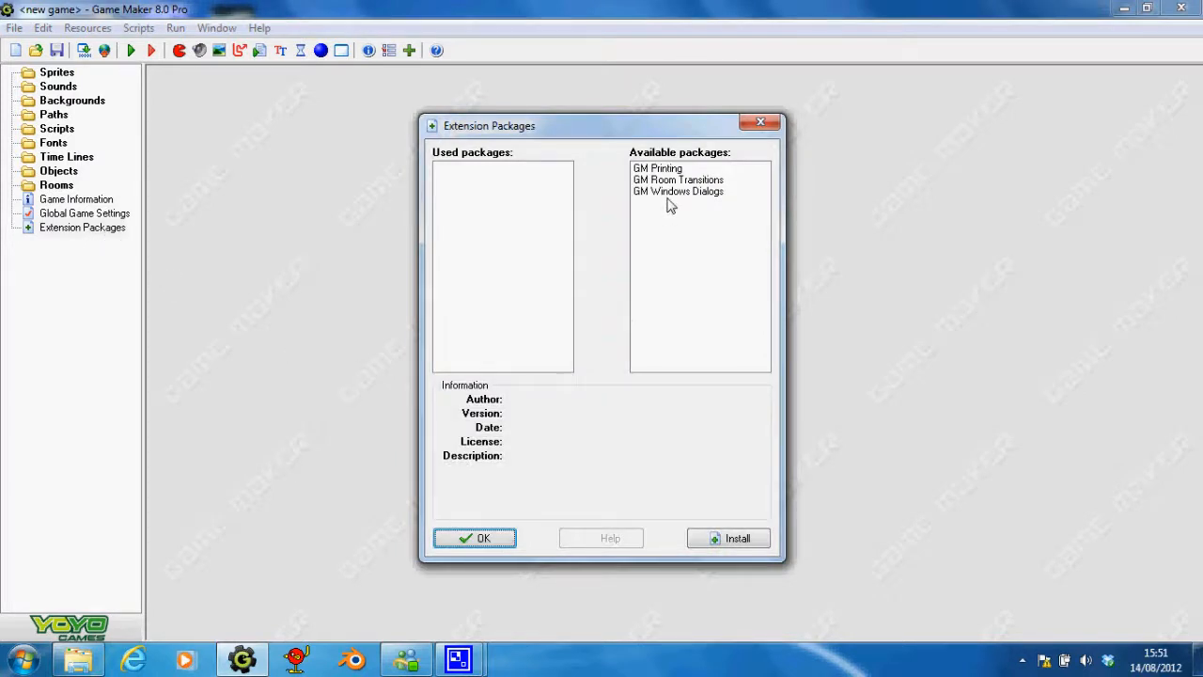
mouse_move(692, 175)
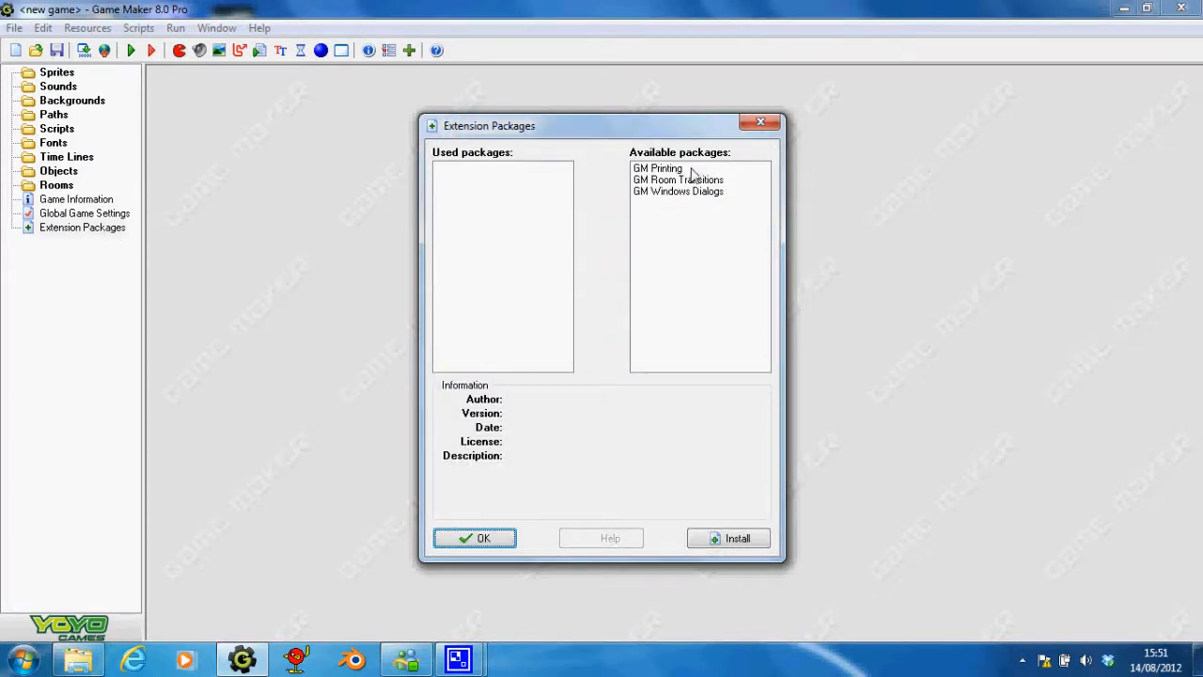
left_click(677, 192)
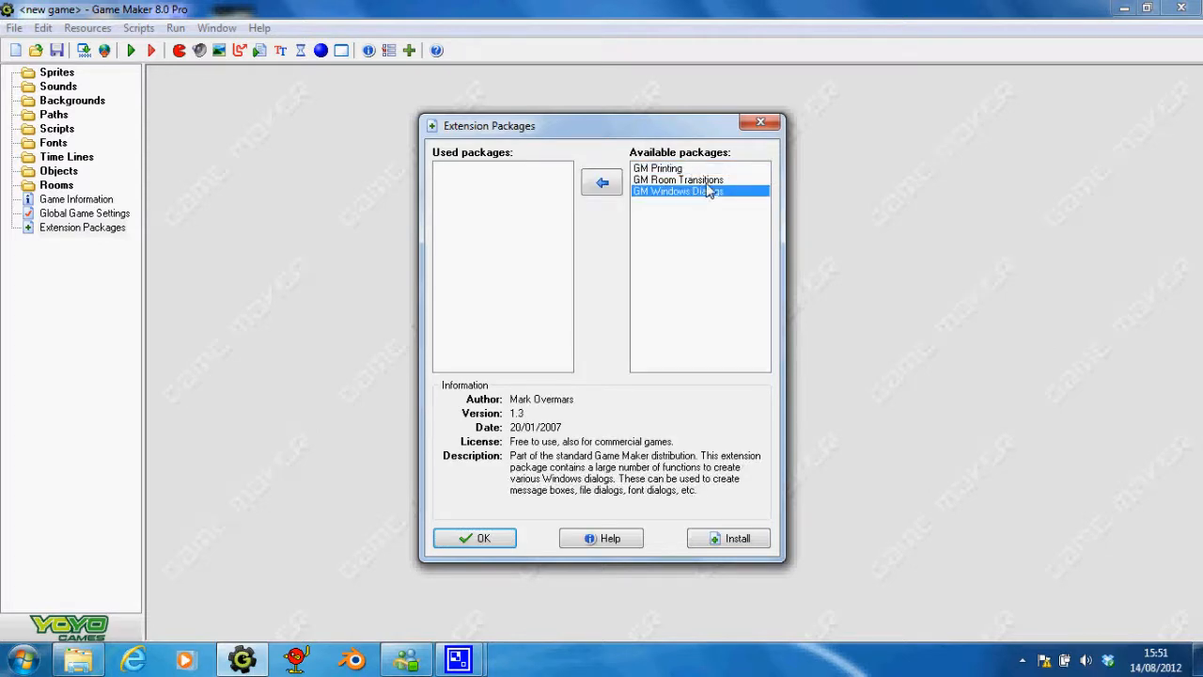
left_click(677, 180)
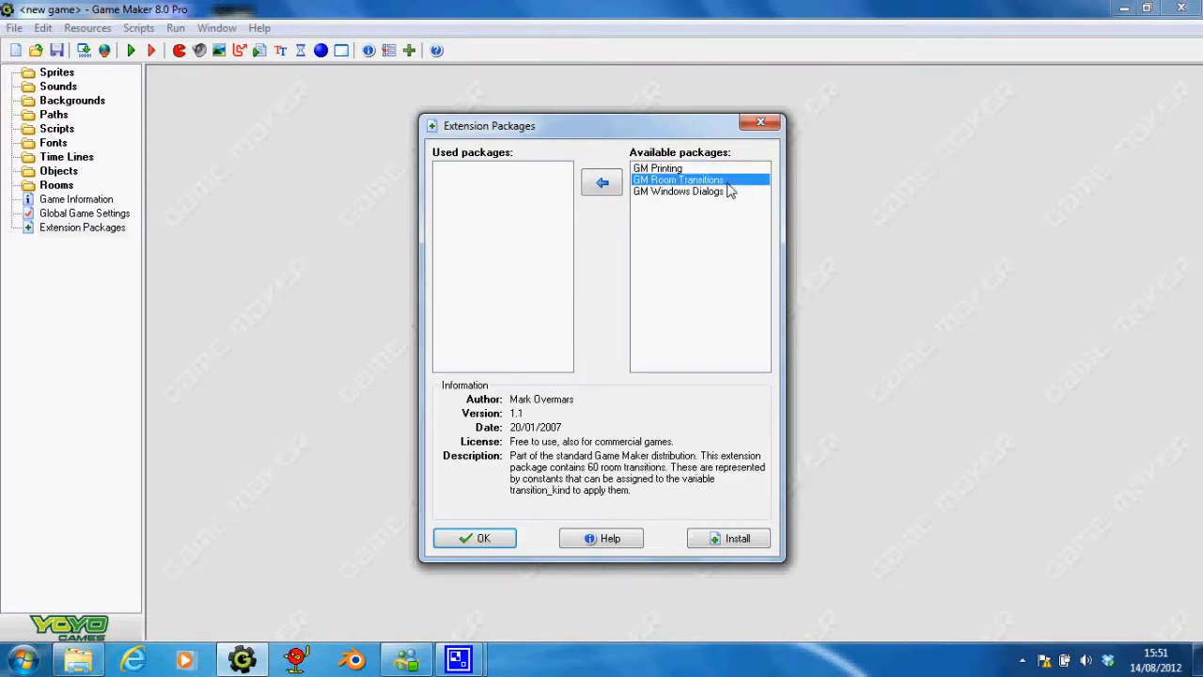
left_click(658, 169)
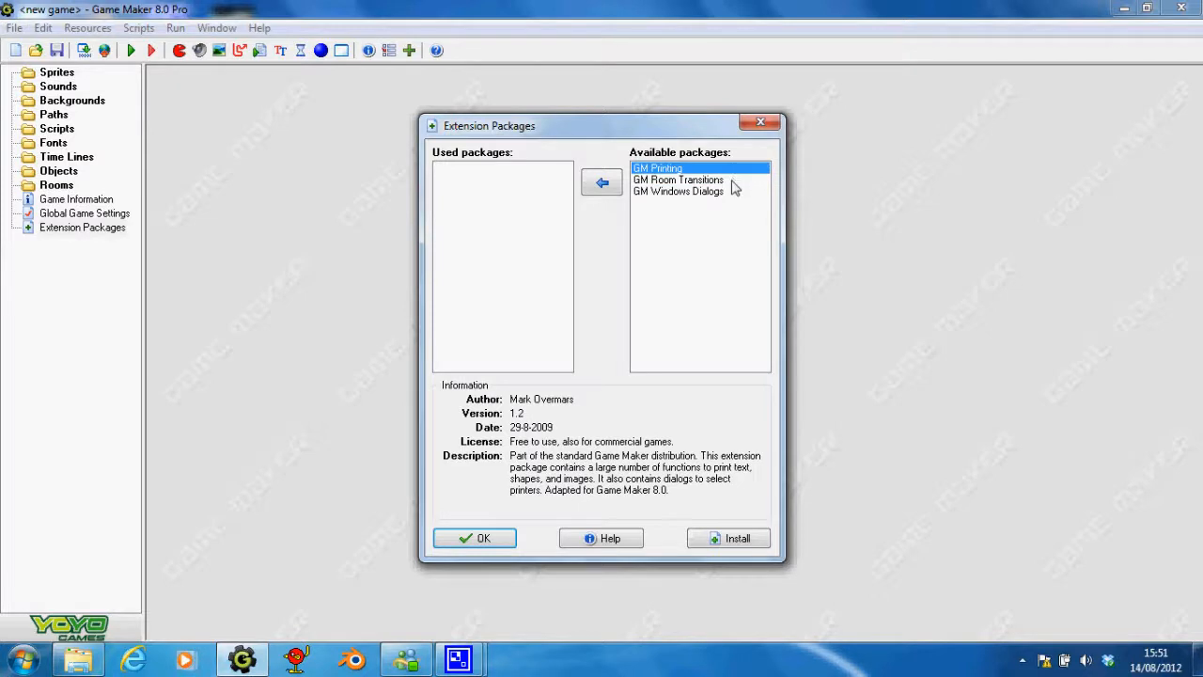
mouse_move(748, 176)
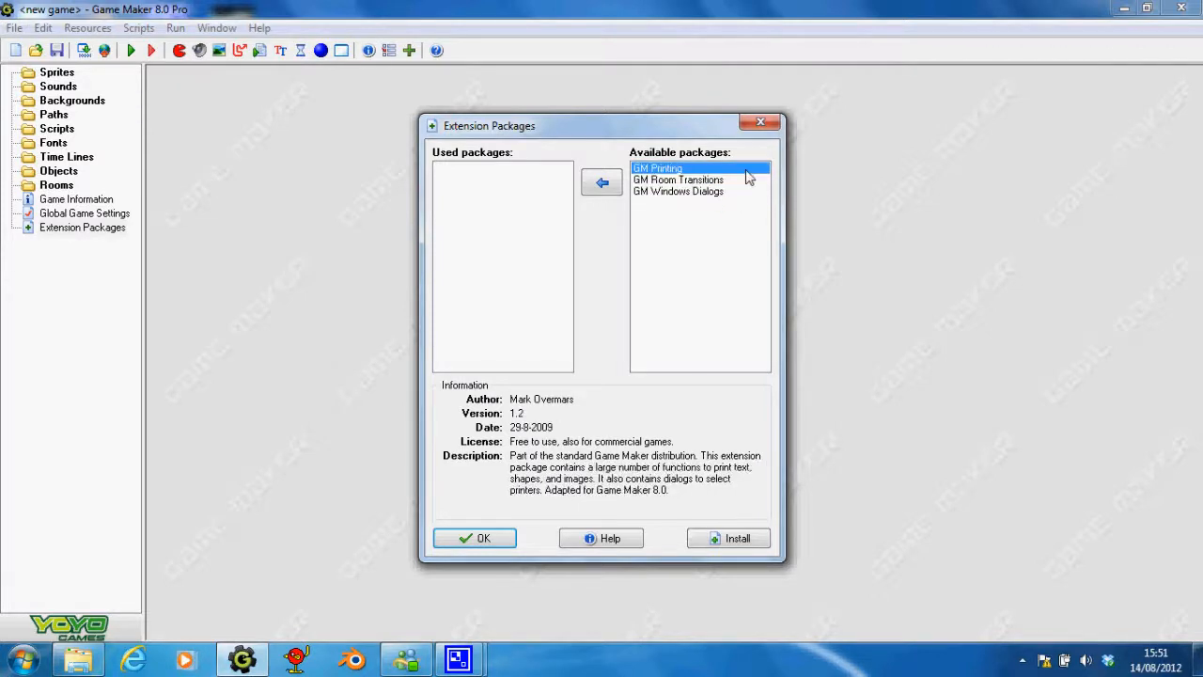
left_click(677, 192)
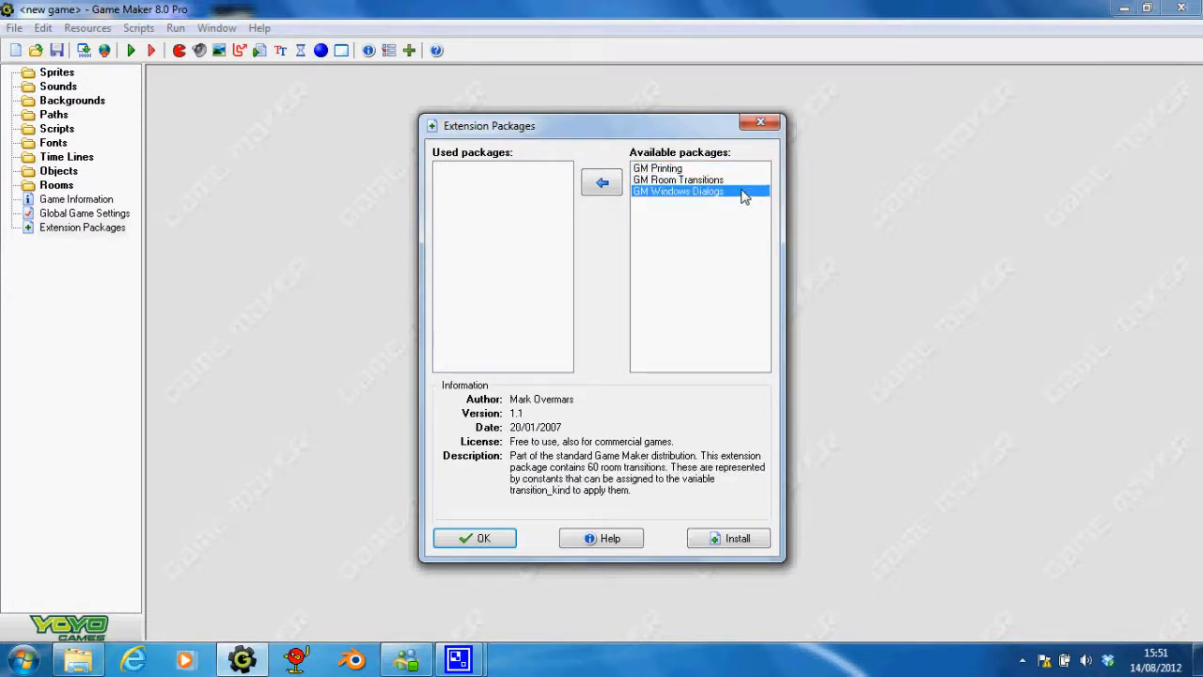
left_click(658, 169)
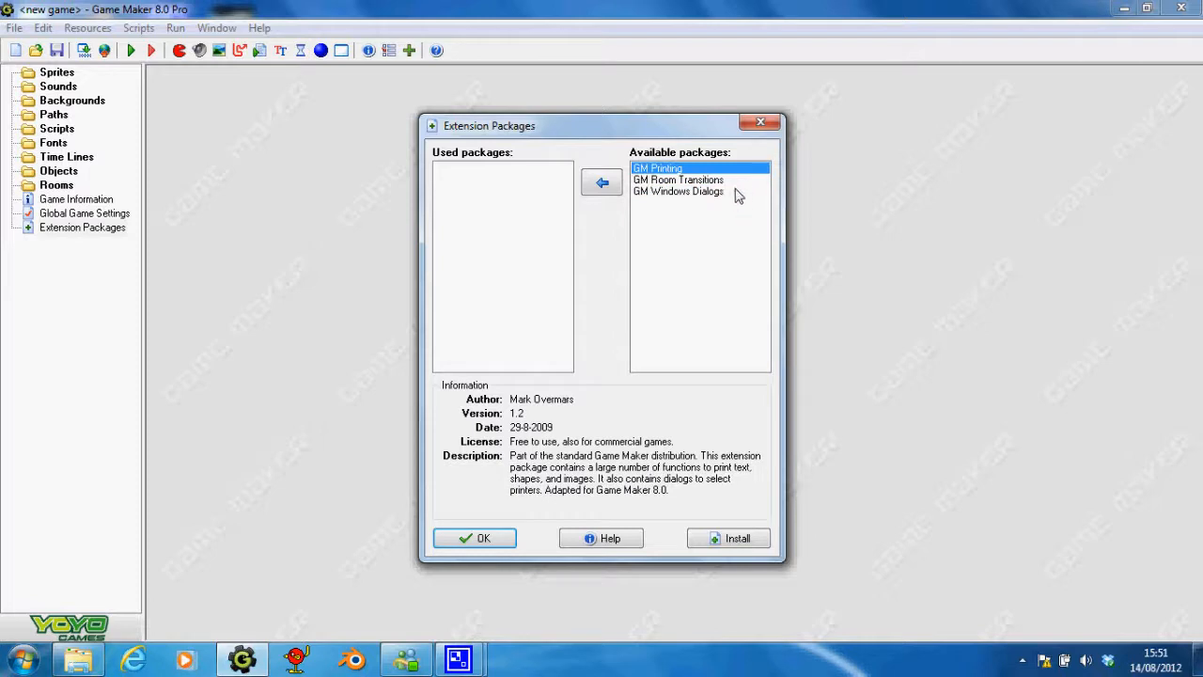
left_click(677, 191)
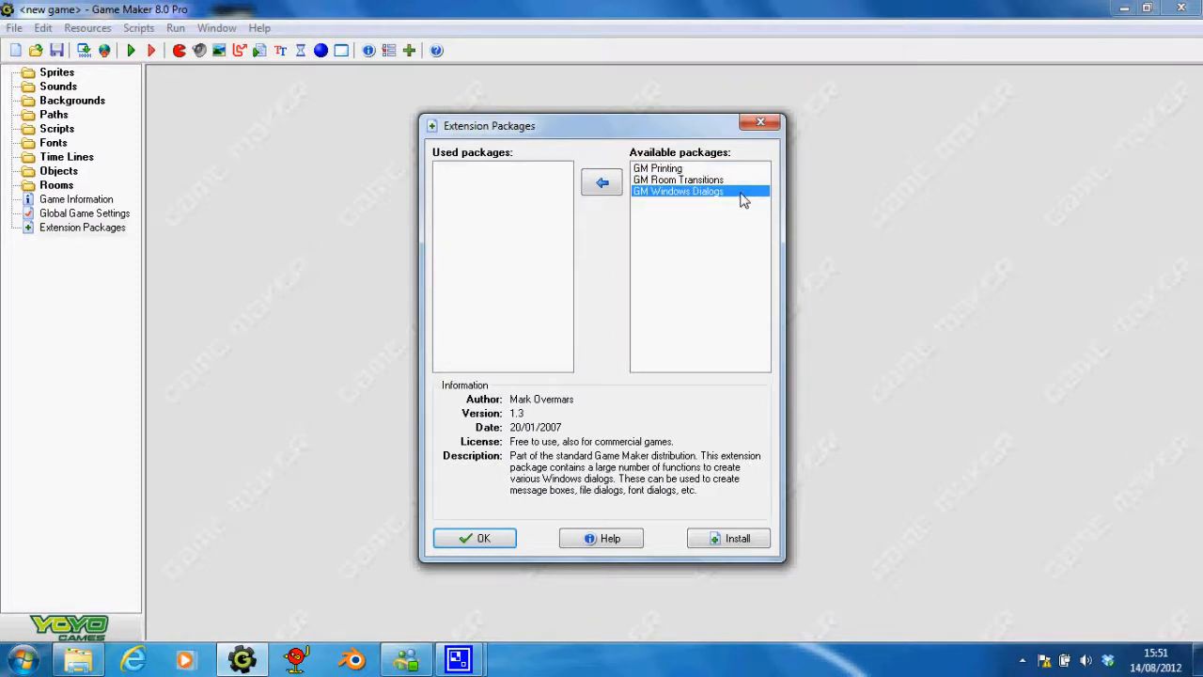
mouse_move(737, 537)
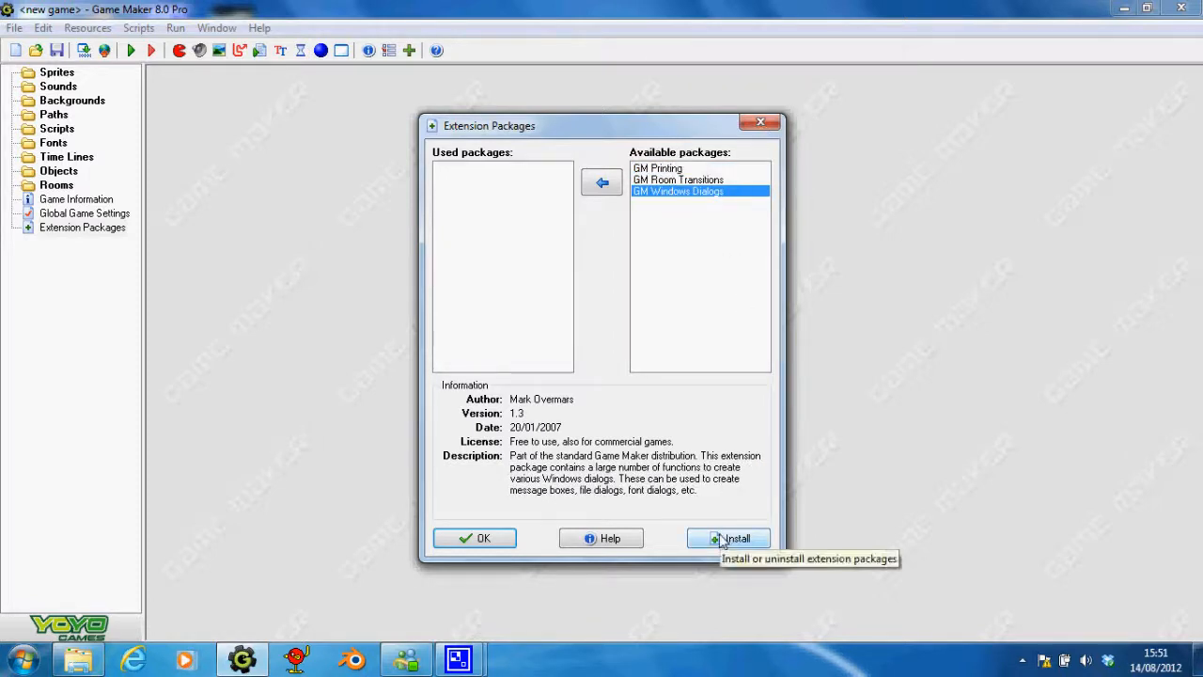
Install the .gex package from the EGF Animator folder and select EGF_3D_Animator in the installed list
left_click(737, 538)
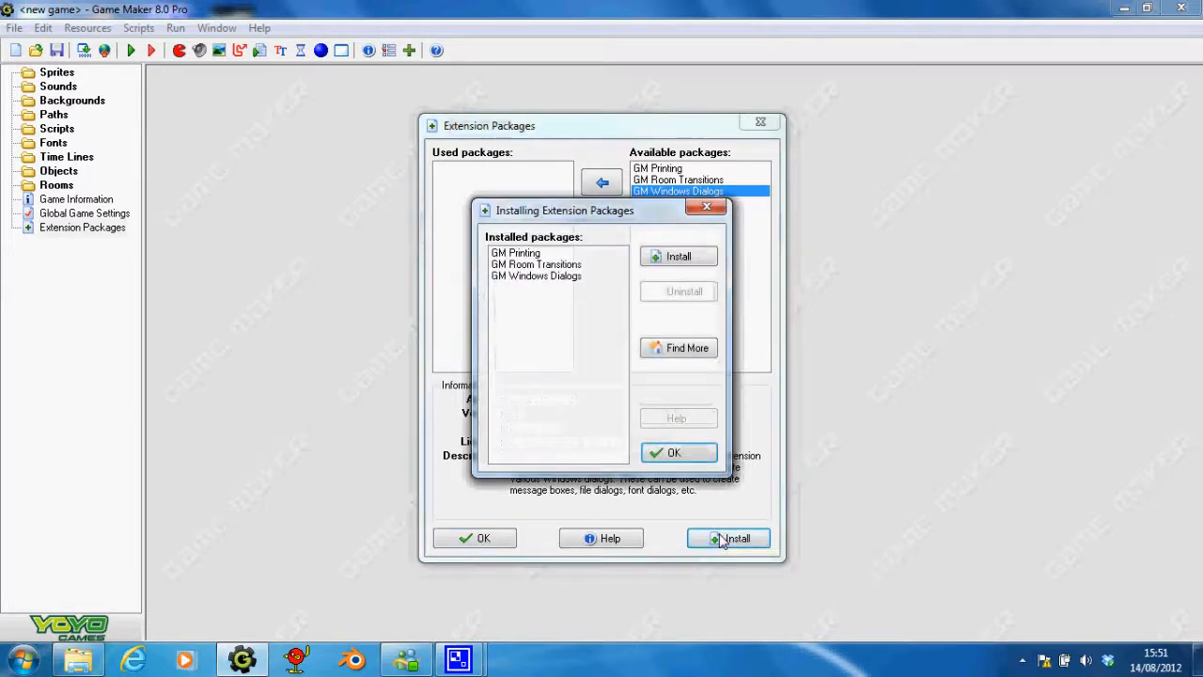
mouse_move(677, 255)
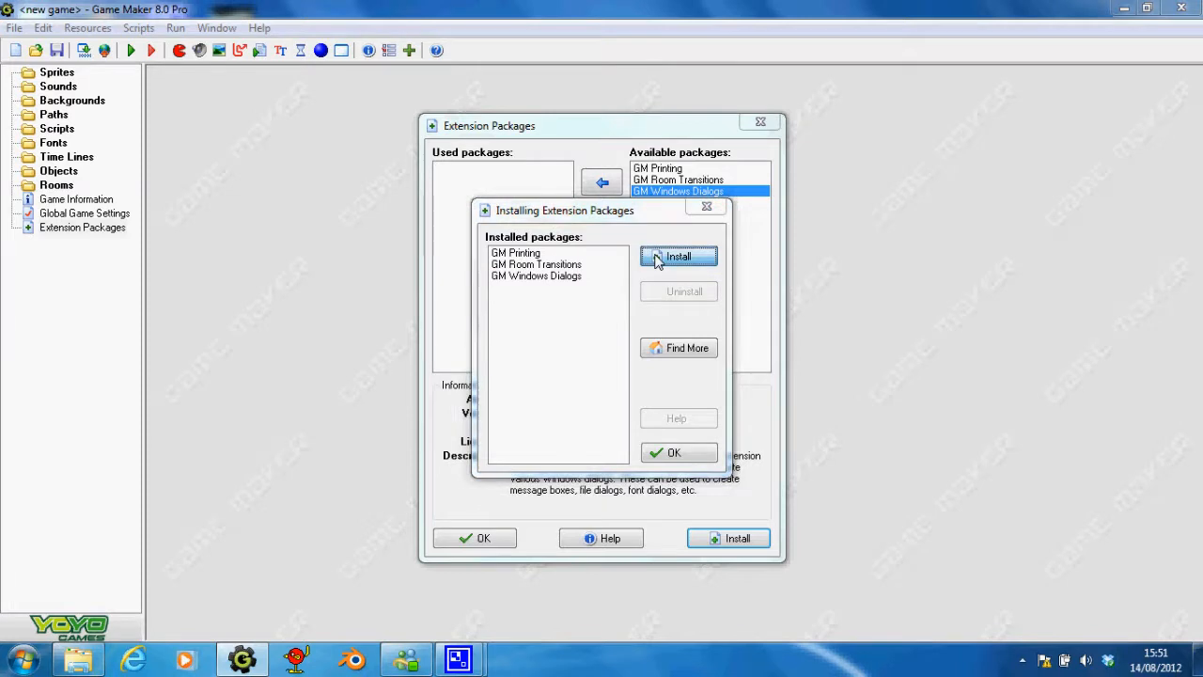
left_click(677, 255)
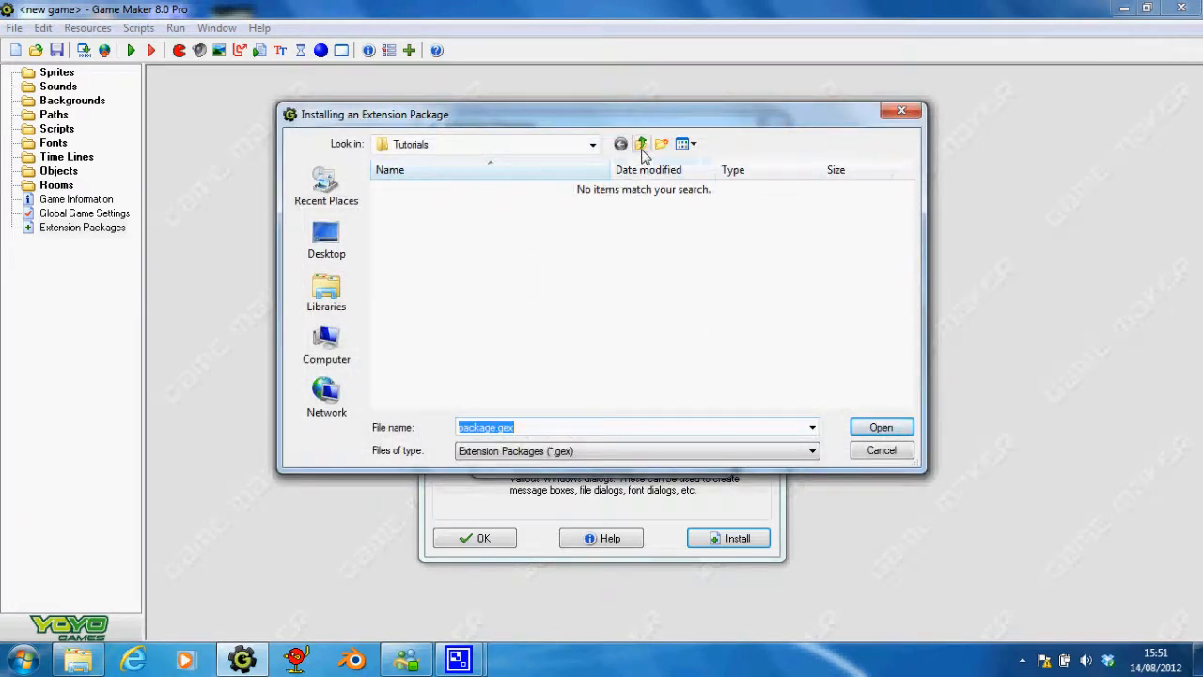
left_click(639, 143)
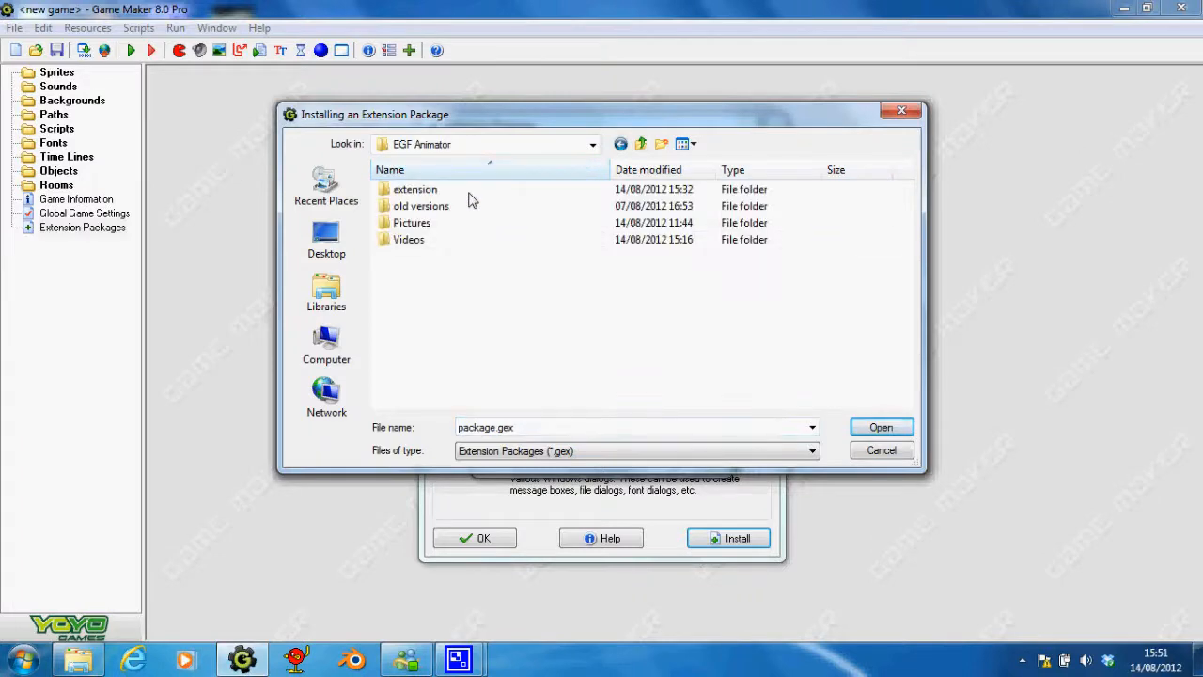
left_click(880, 427)
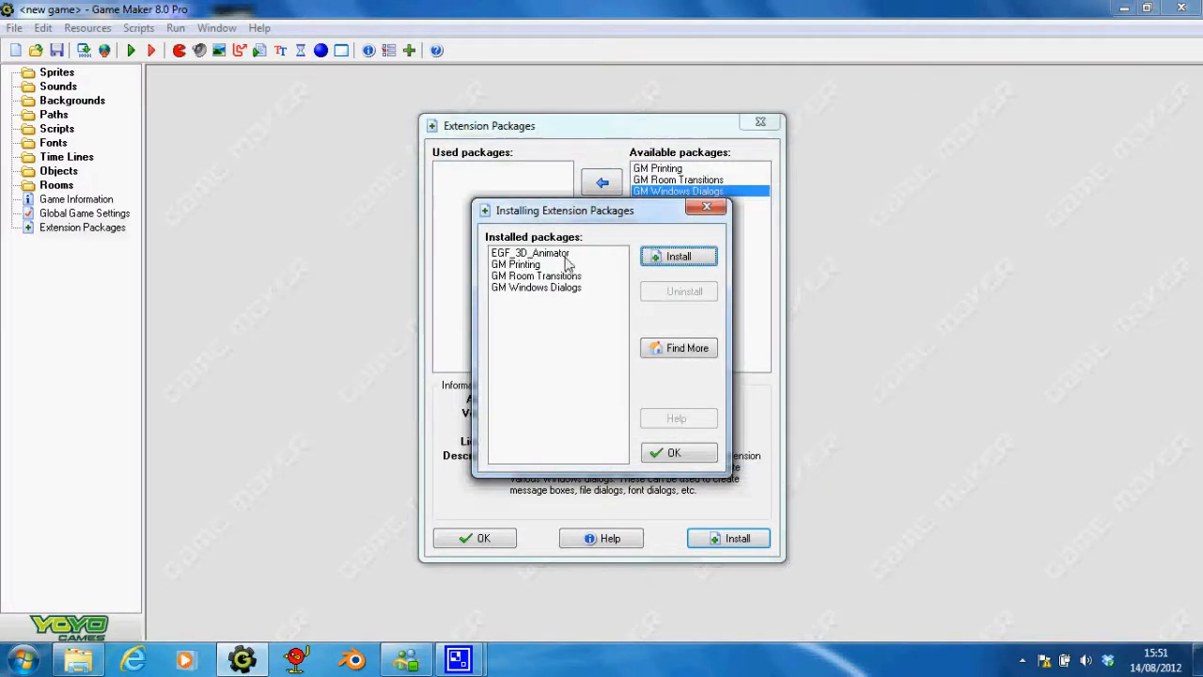
left_click(531, 252)
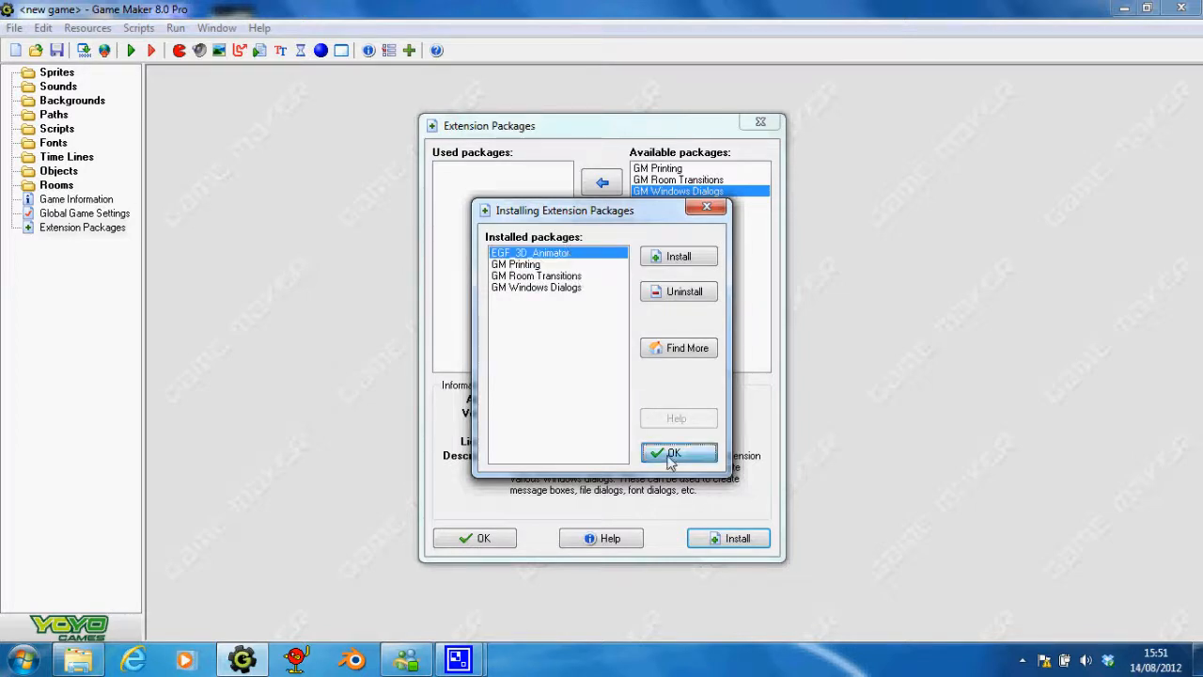
Close the installer, move EGF_3D_Animator into Used packages, then take it back out
left_click(673, 453)
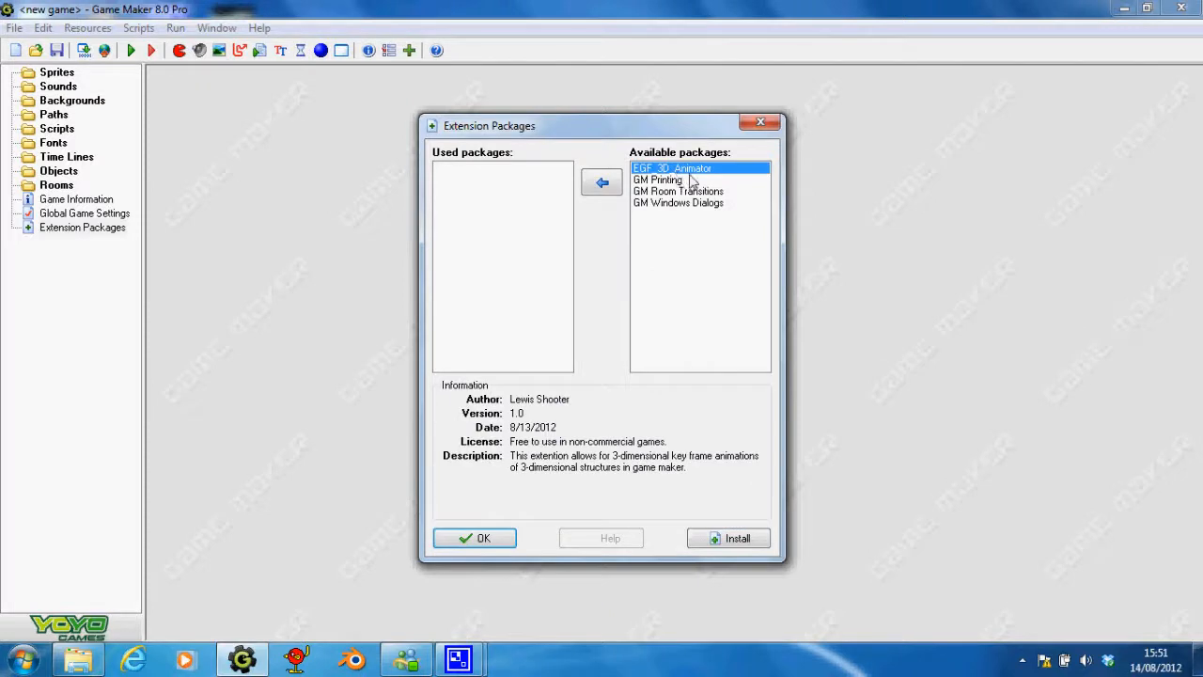
left_click(658, 181)
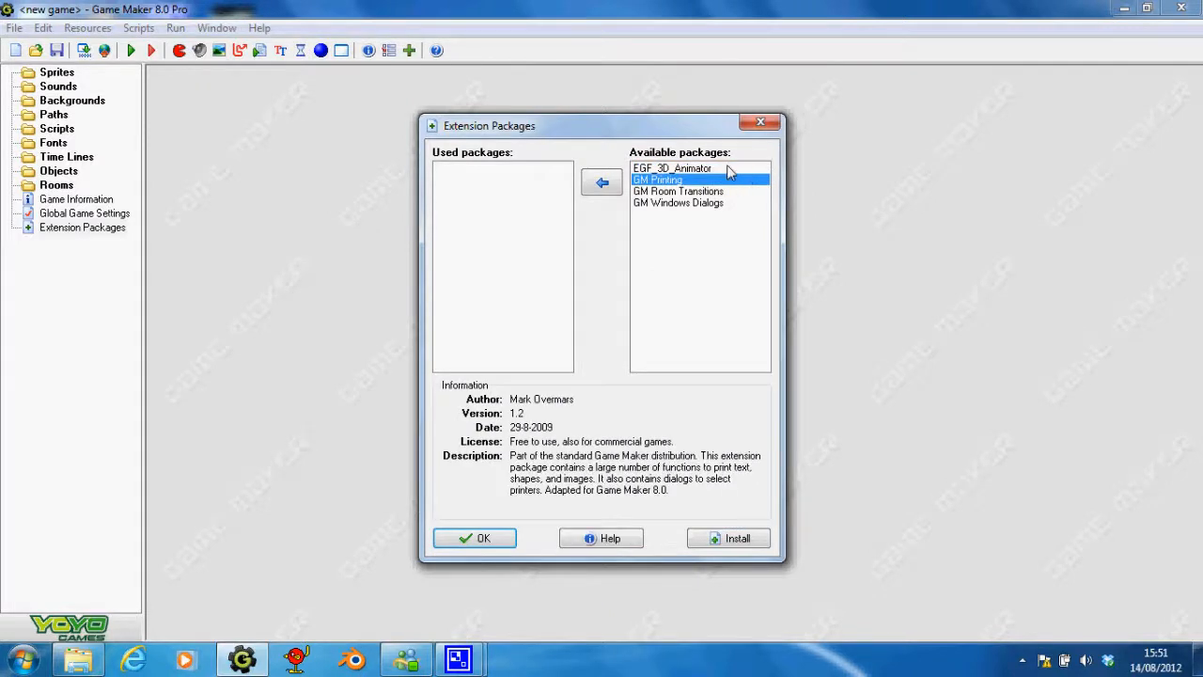
left_click(673, 168)
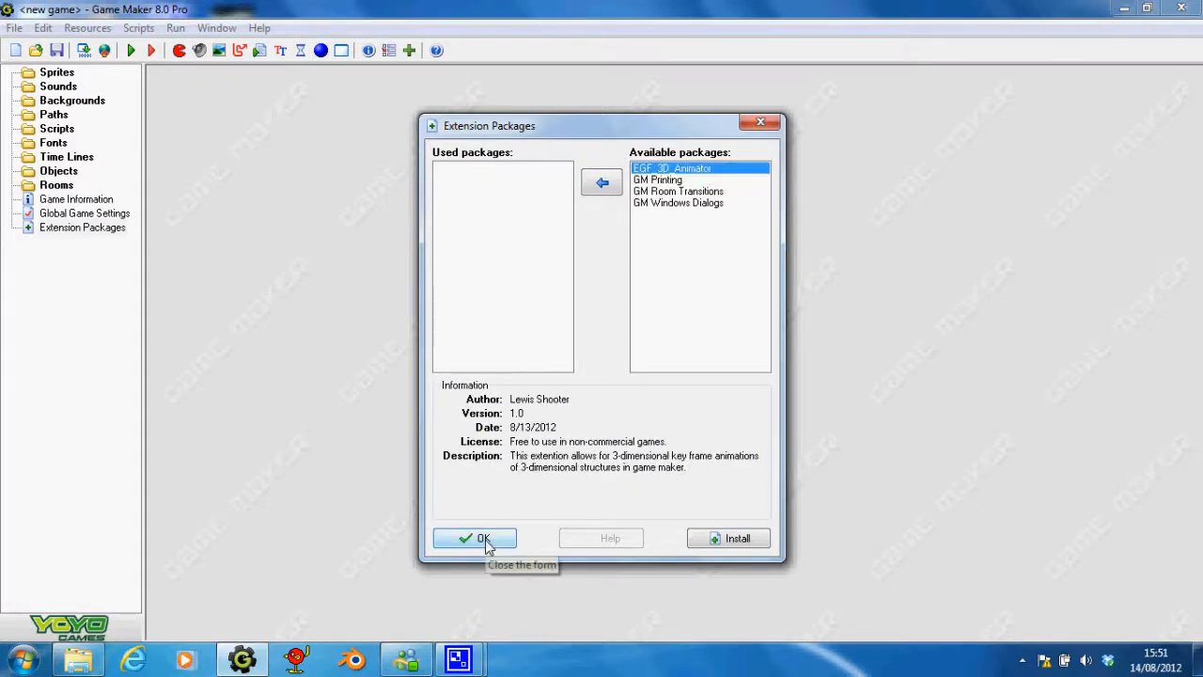
mouse_move(524, 478)
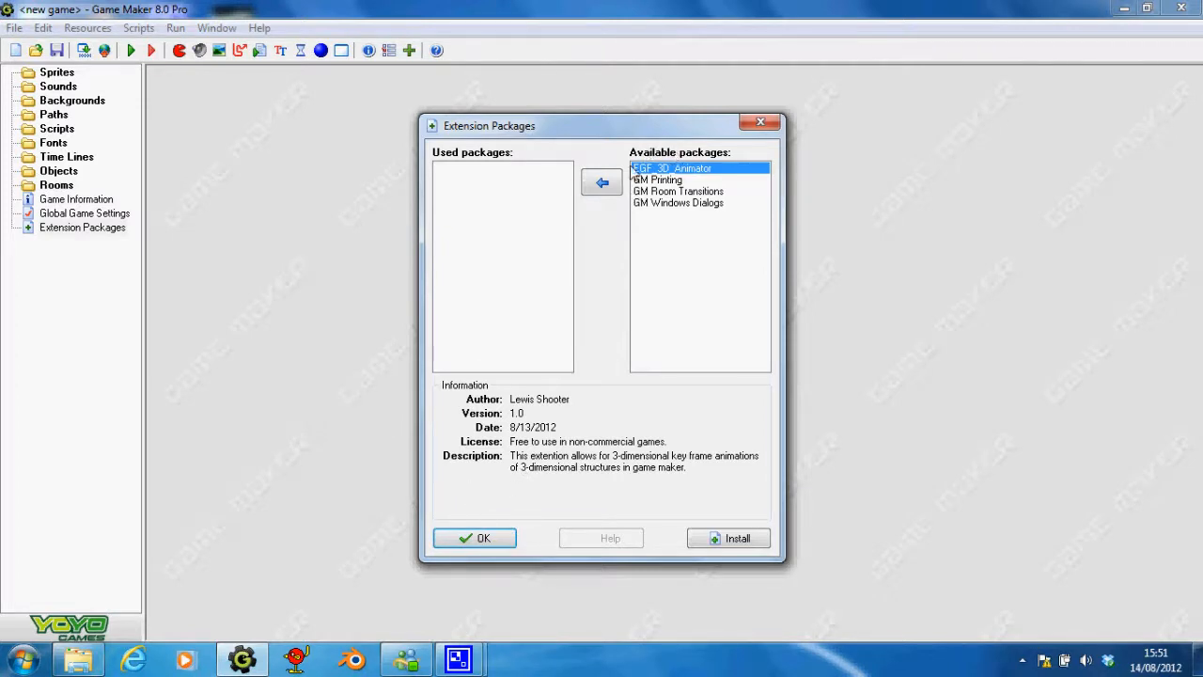
left_click(602, 183)
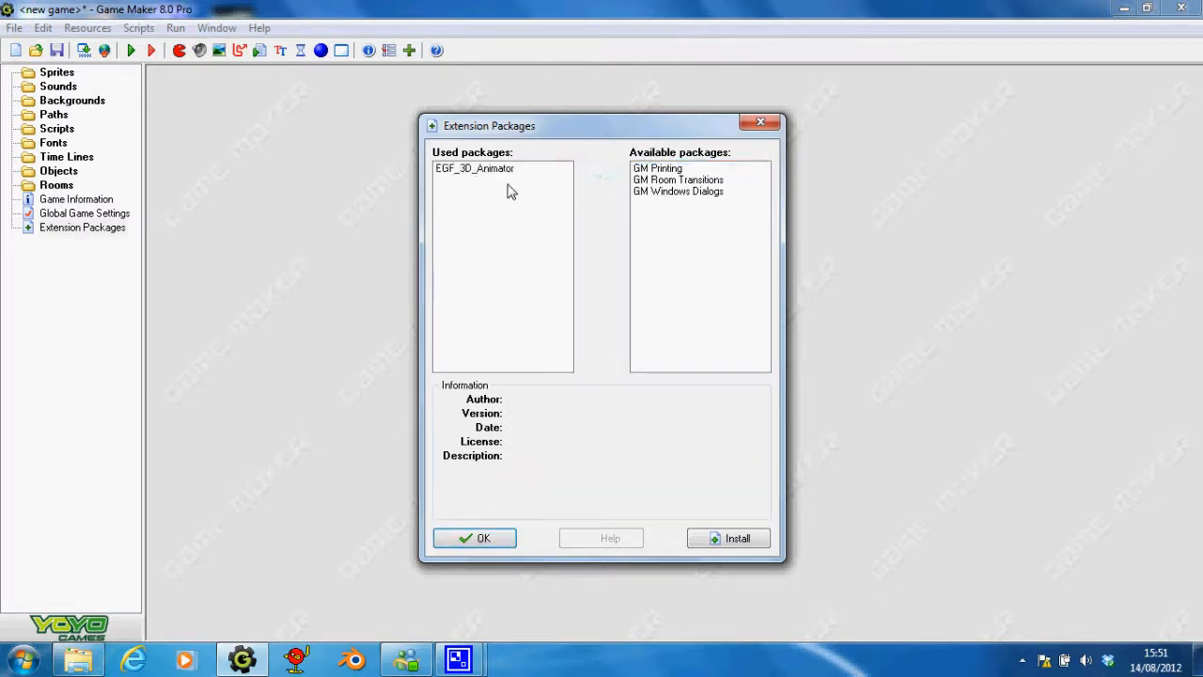
left_click(474, 168)
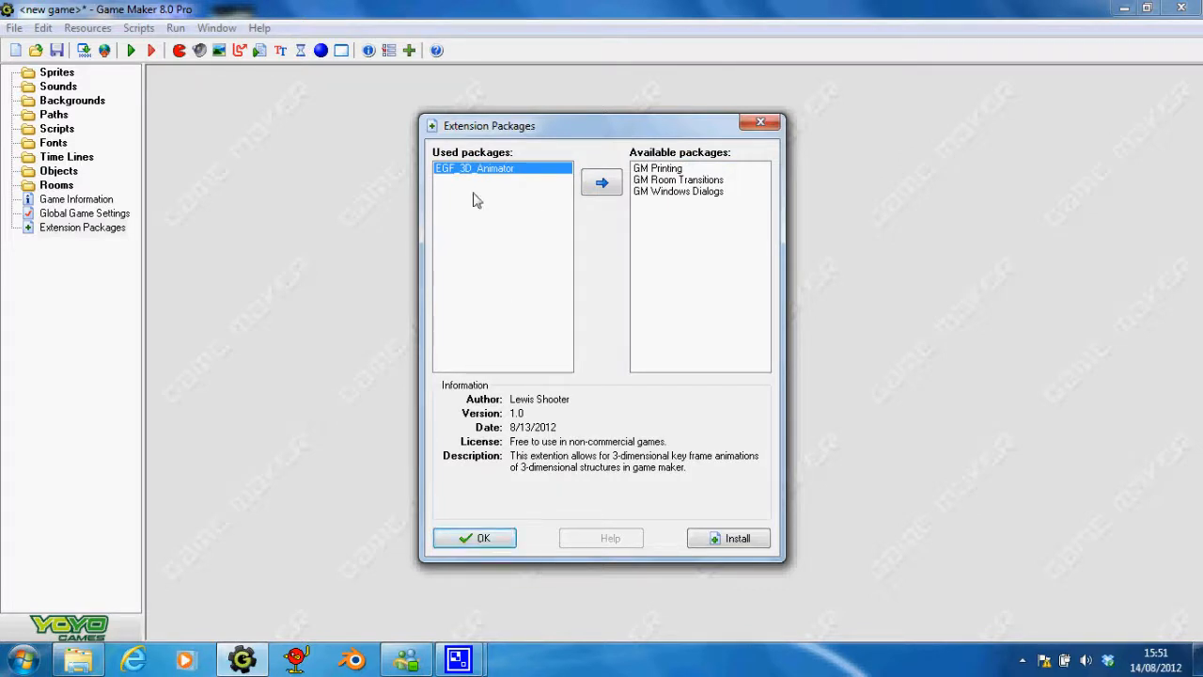
left_click(602, 182)
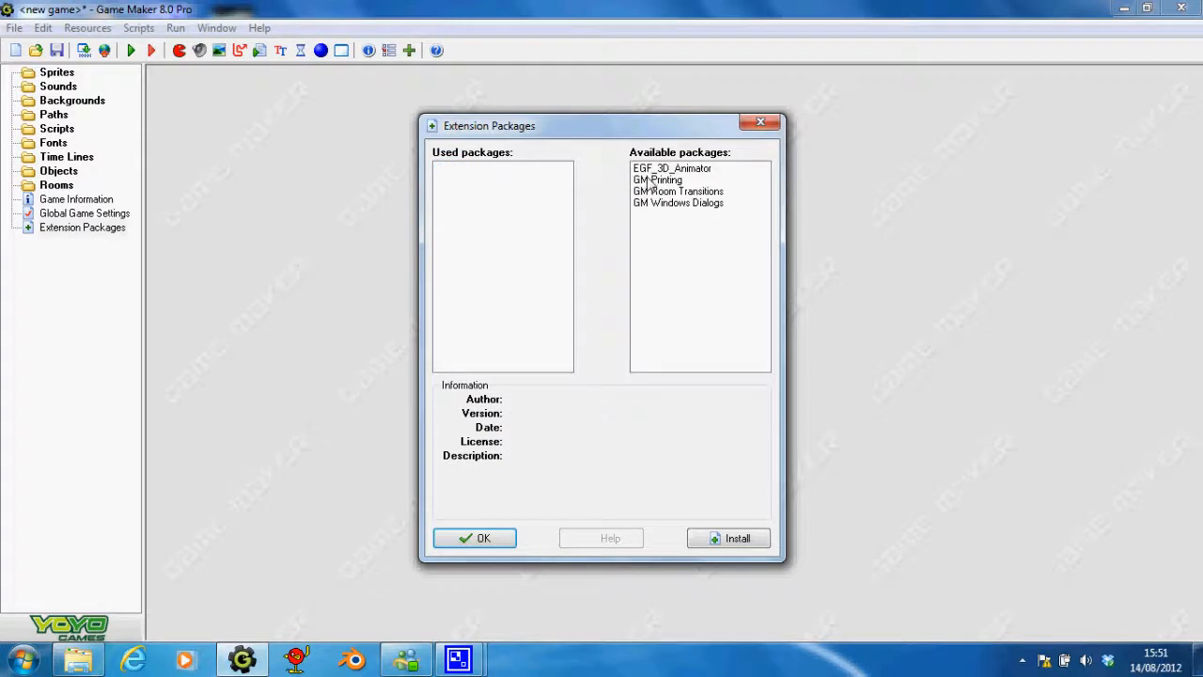
Add EGF_3D_Animator to Used packages again and confirm the dialog
left_click(672, 169)
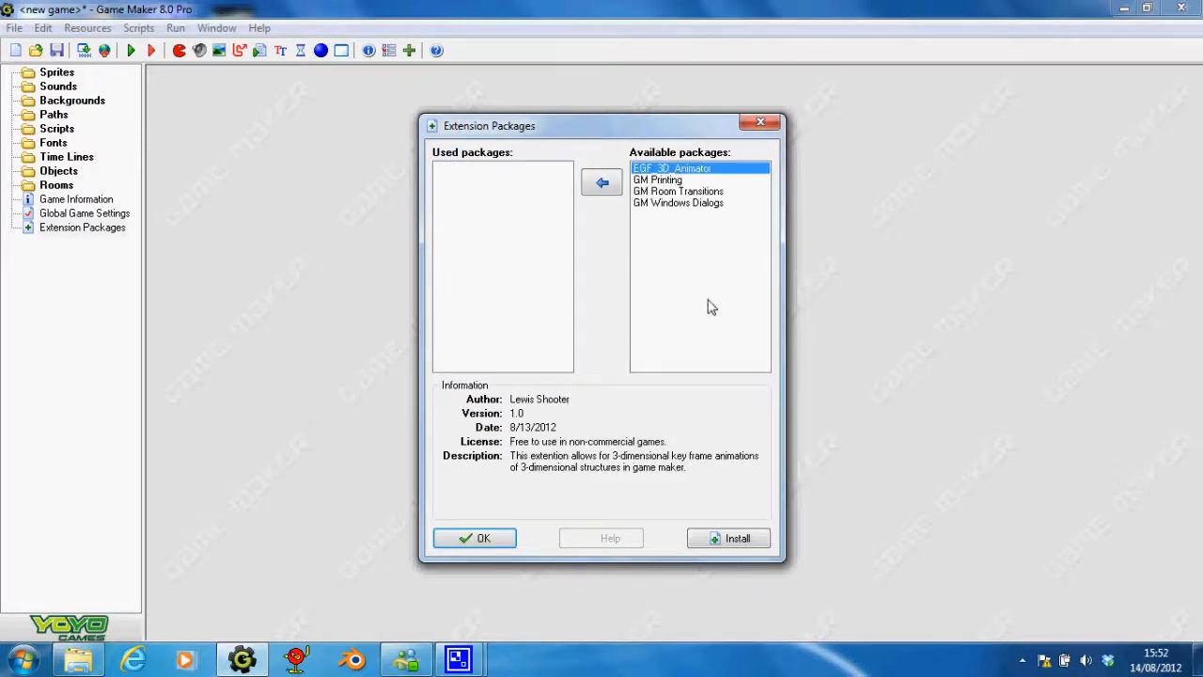
mouse_move(606, 222)
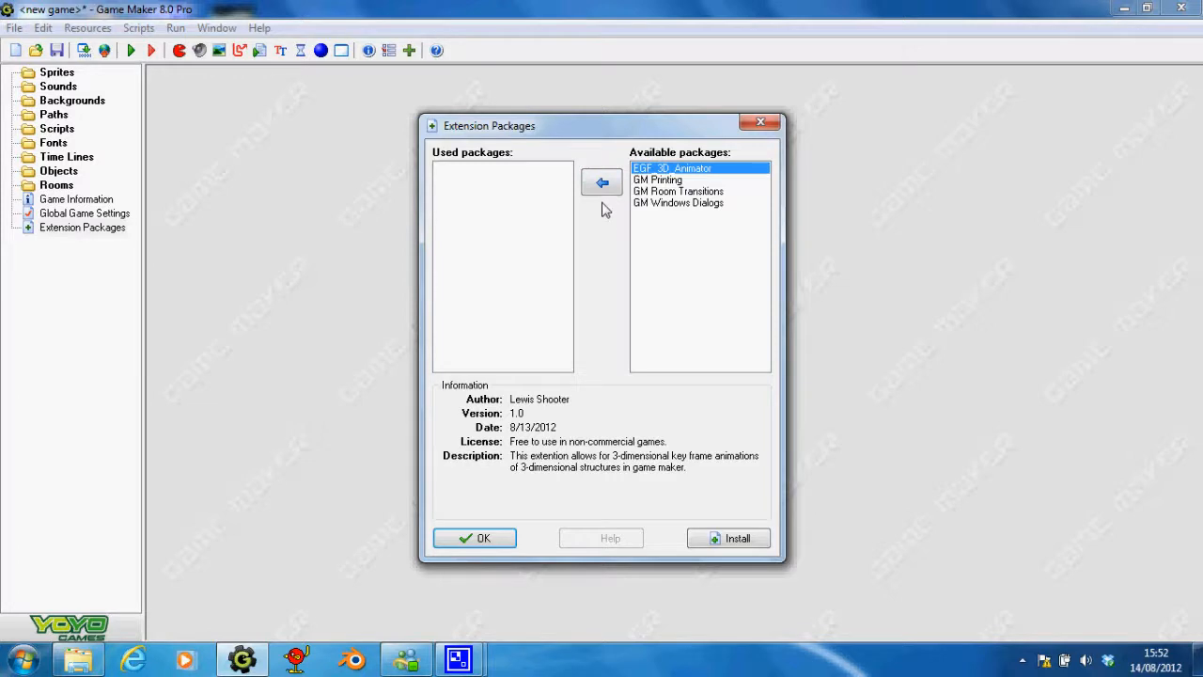
mouse_move(602, 184)
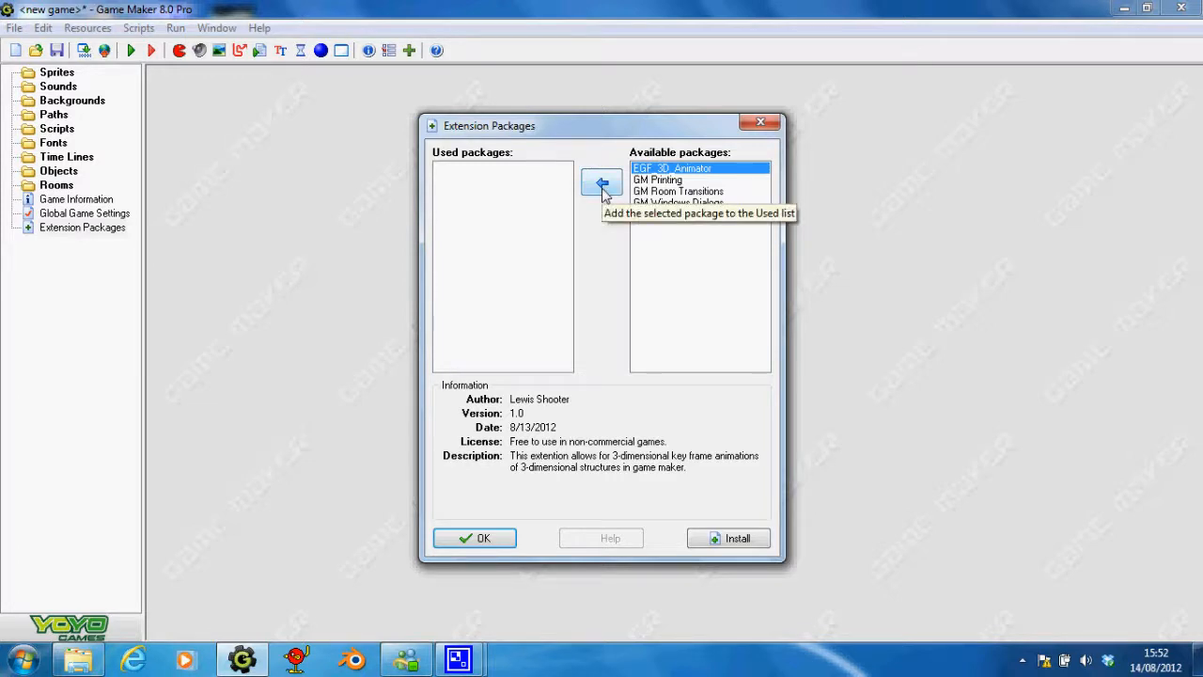
left_click(602, 180)
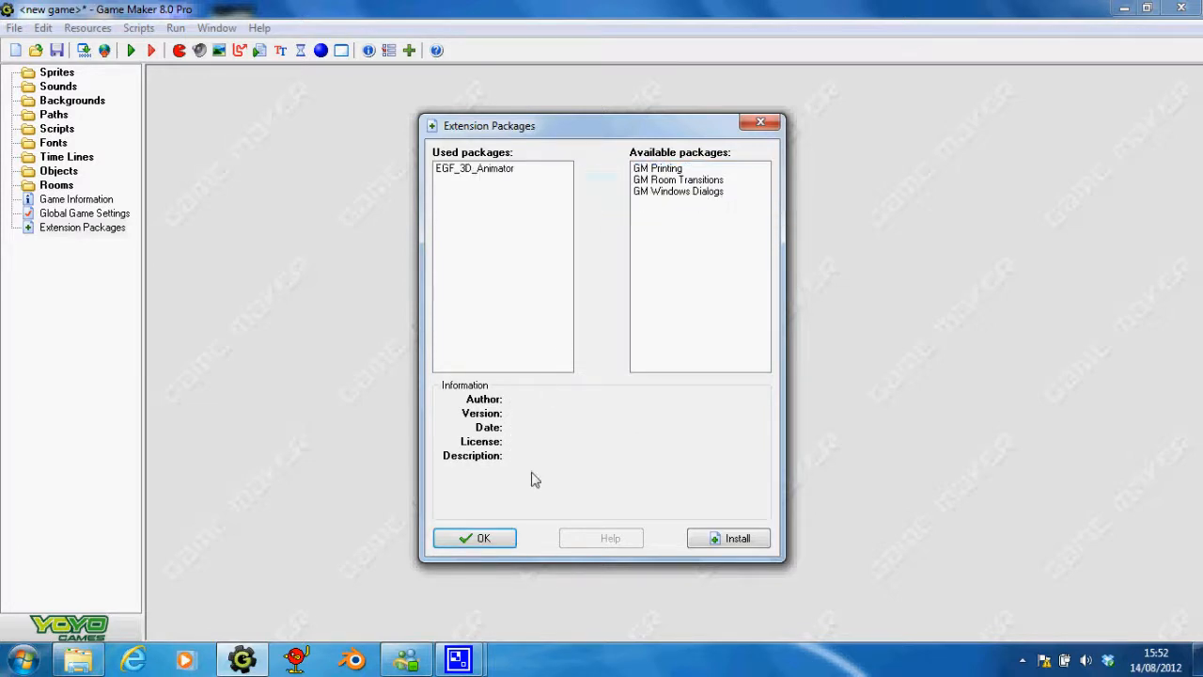
left_click(474, 538)
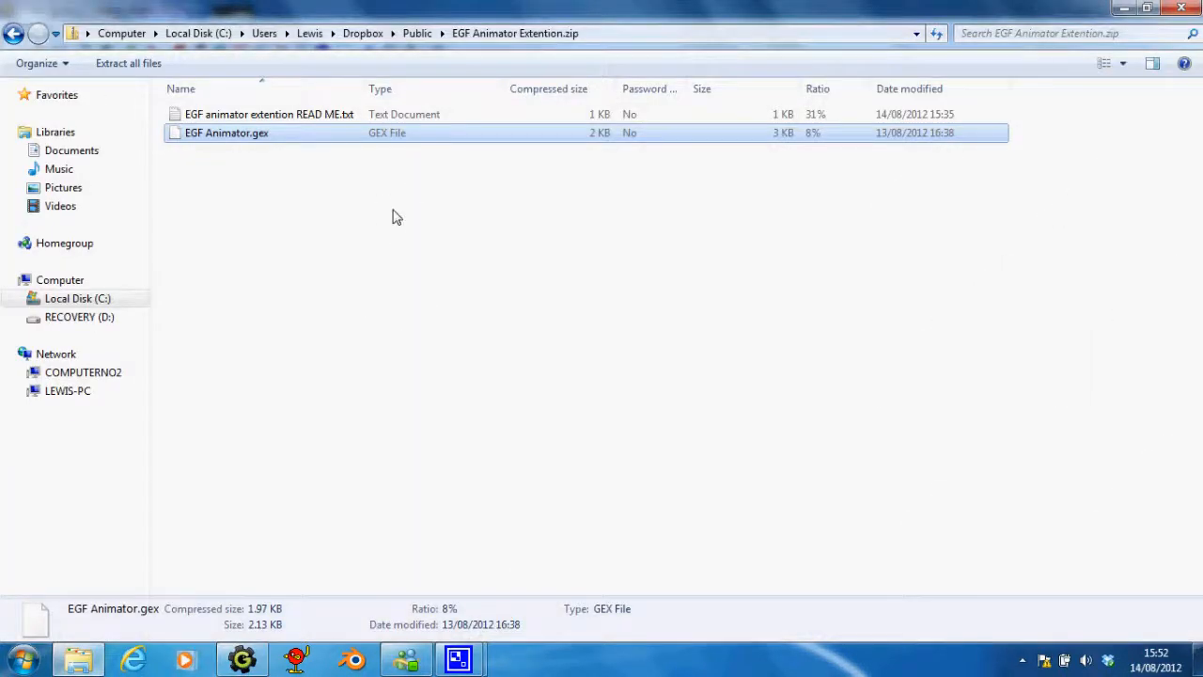
mouse_move(410, 71)
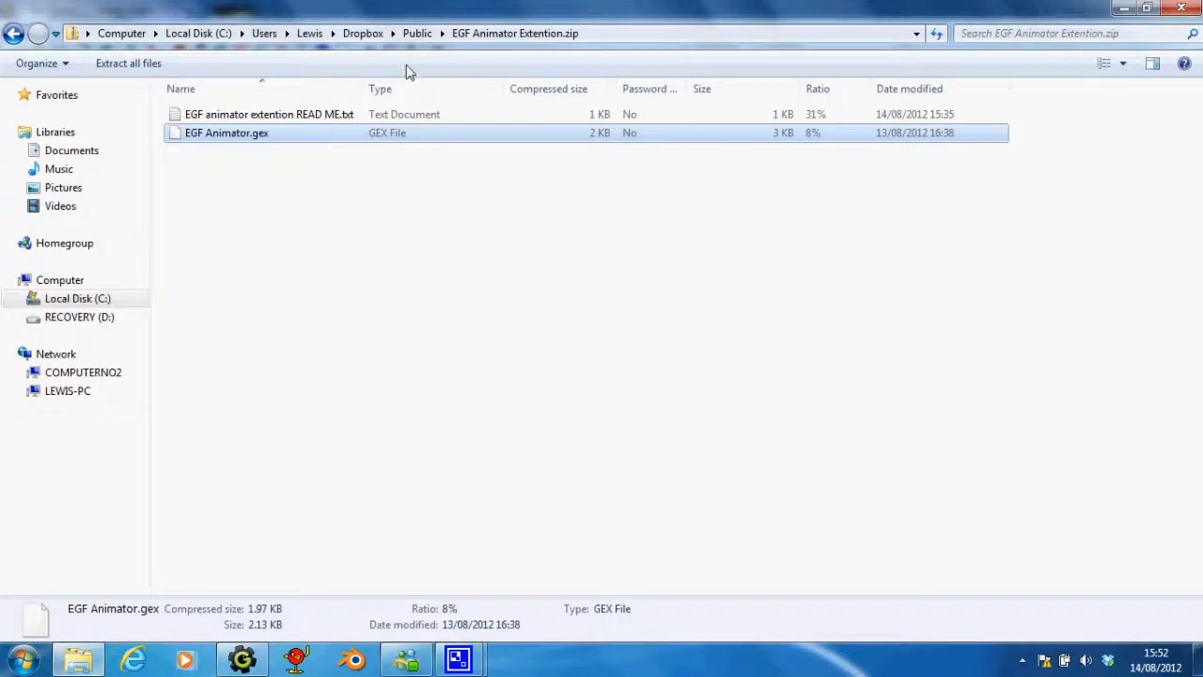
mouse_move(243, 632)
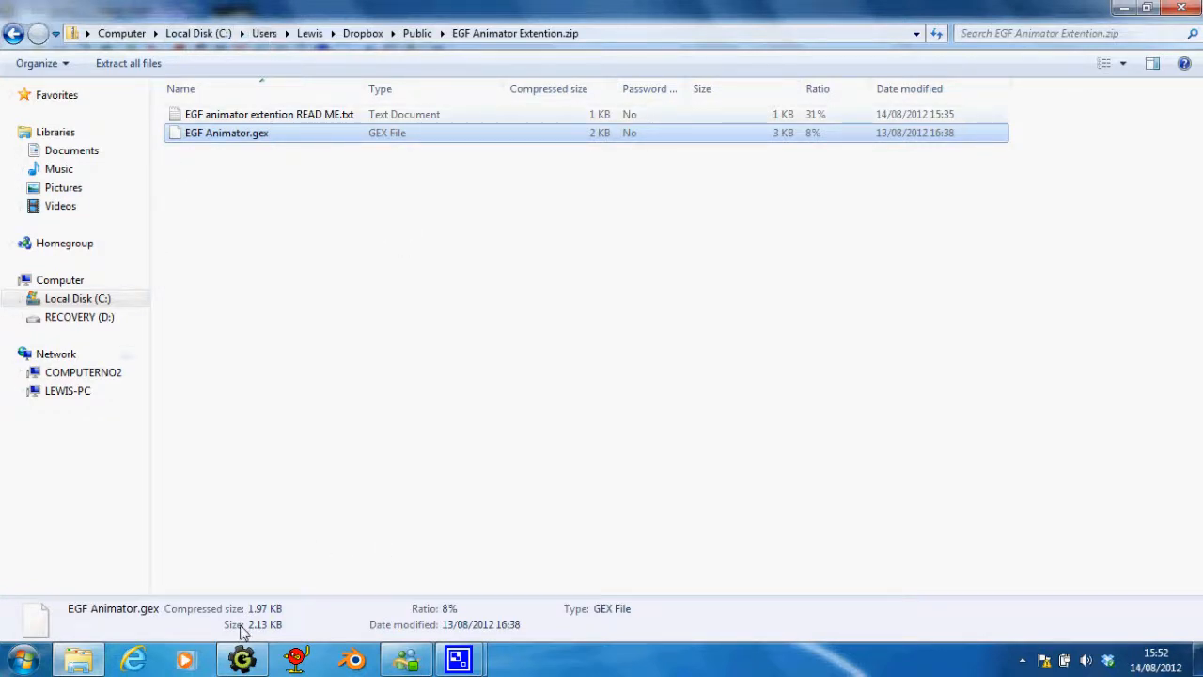
mouse_move(440, 536)
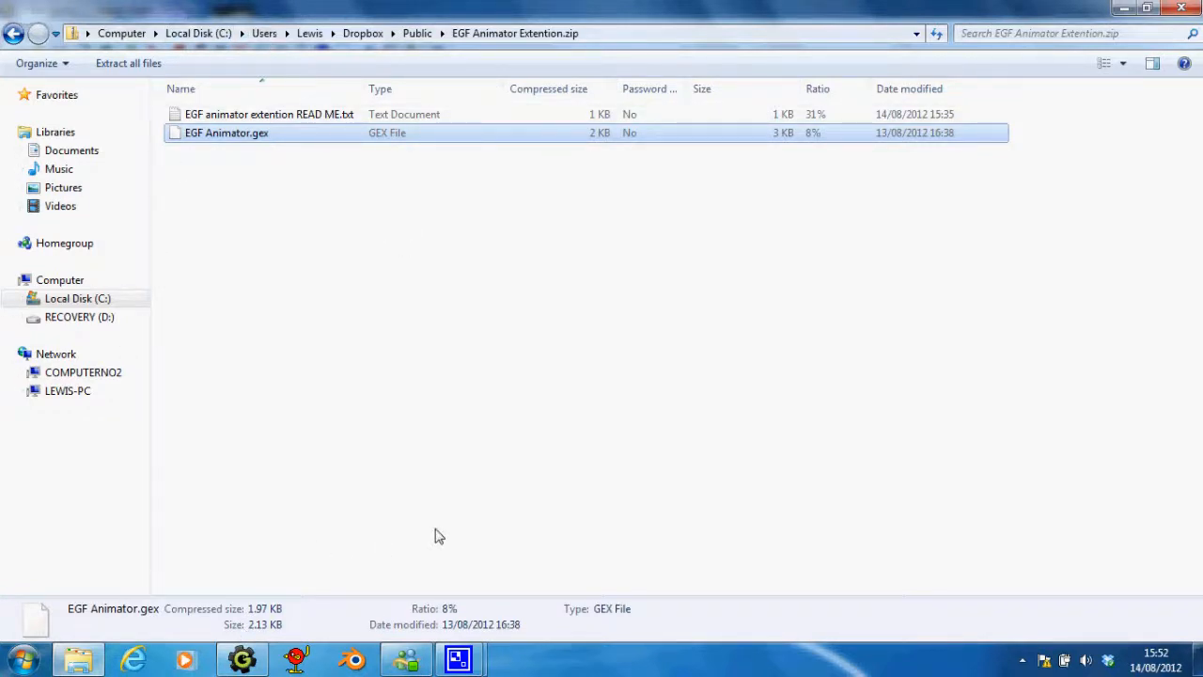
mouse_move(393, 511)
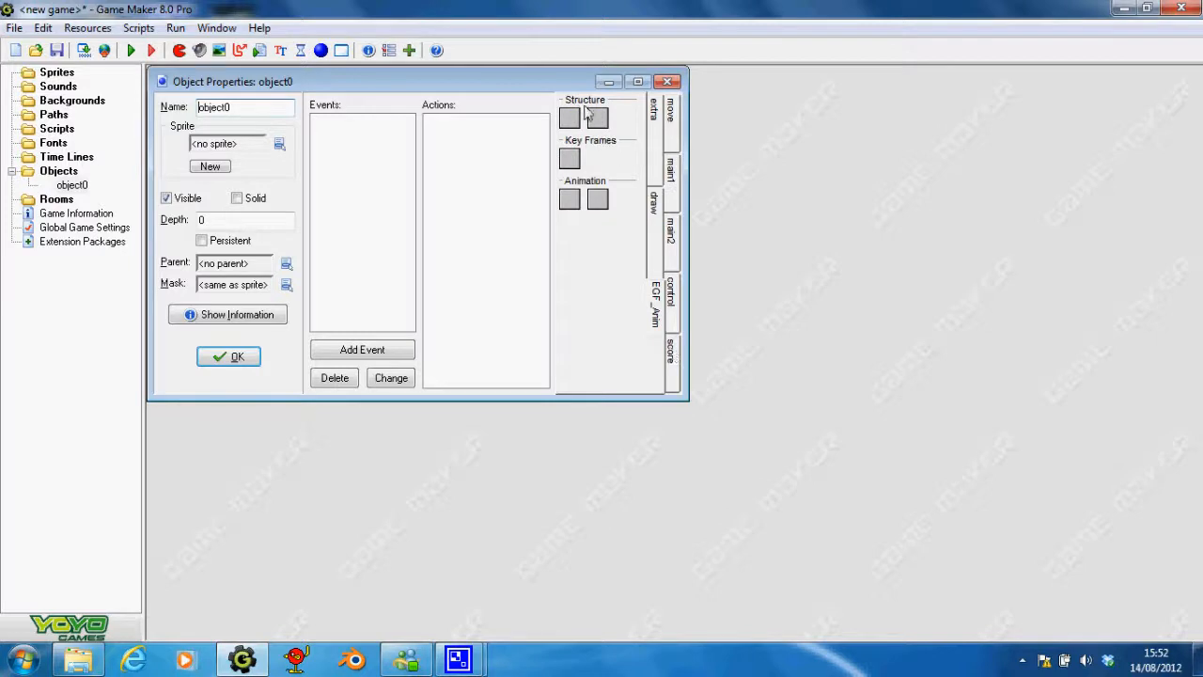
mouse_move(605, 207)
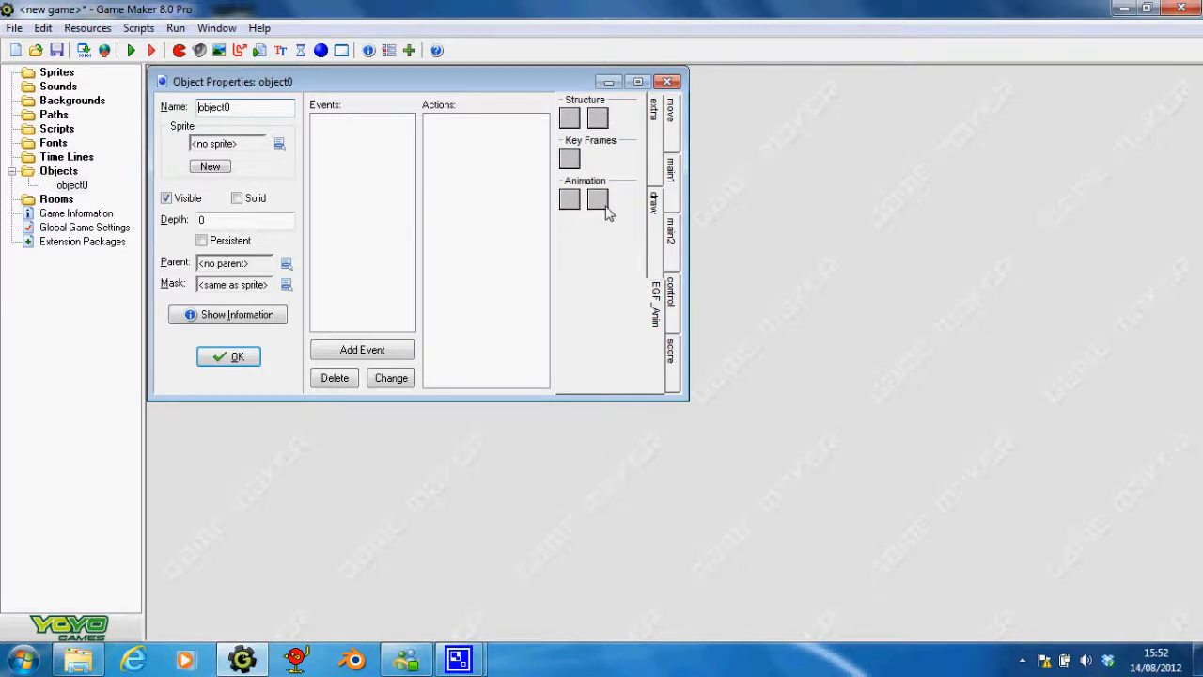
mouse_move(414, 331)
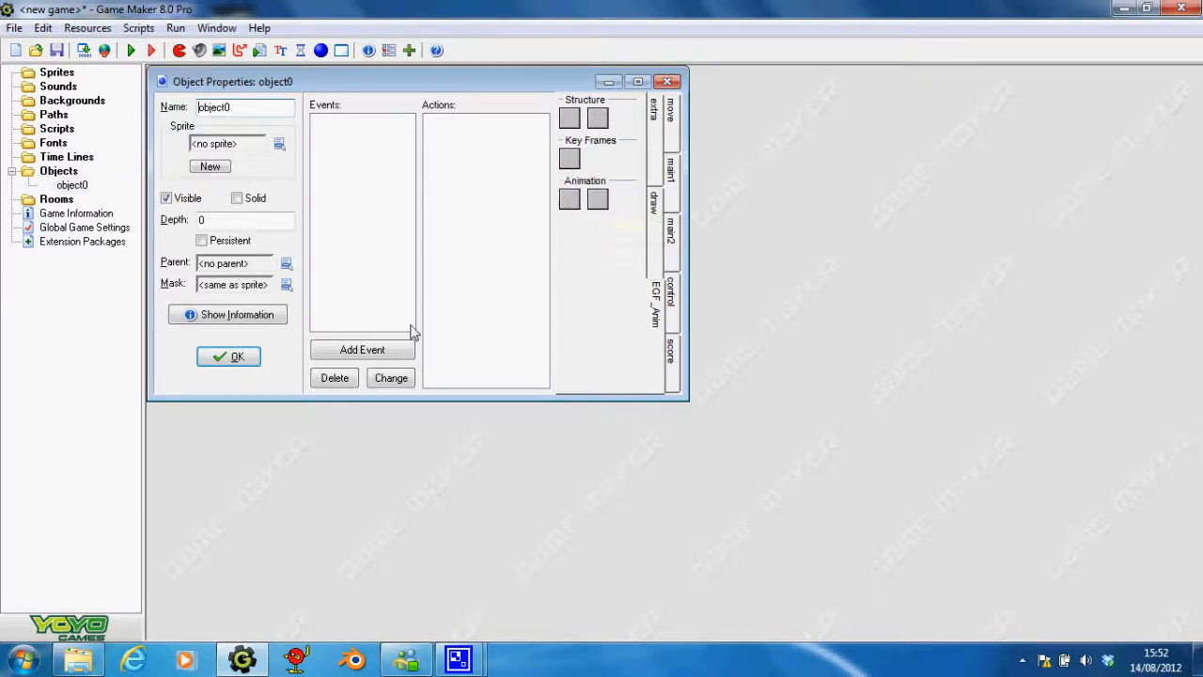